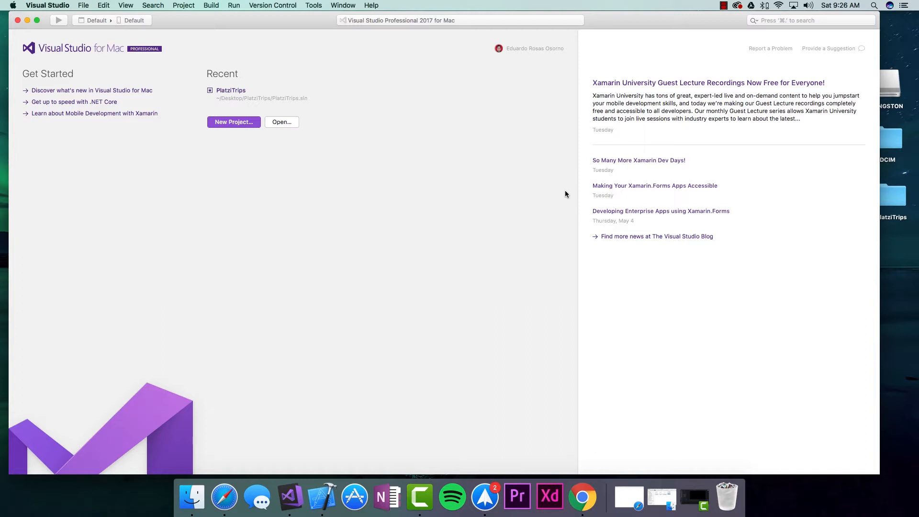
pyautogui.moveTo(288, 187)
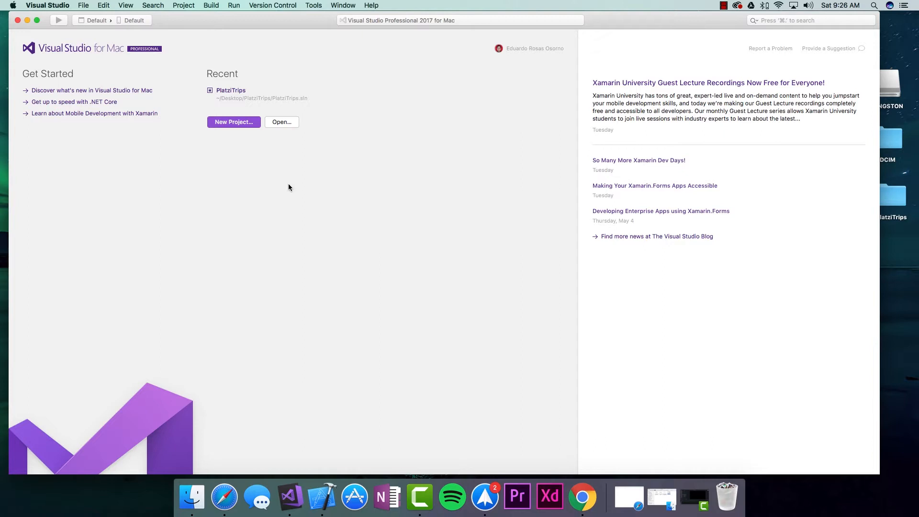
# Start a new project from the Multiplatform Blank Native App (iOS, Android) template and continue.
pyautogui.click(234, 122)
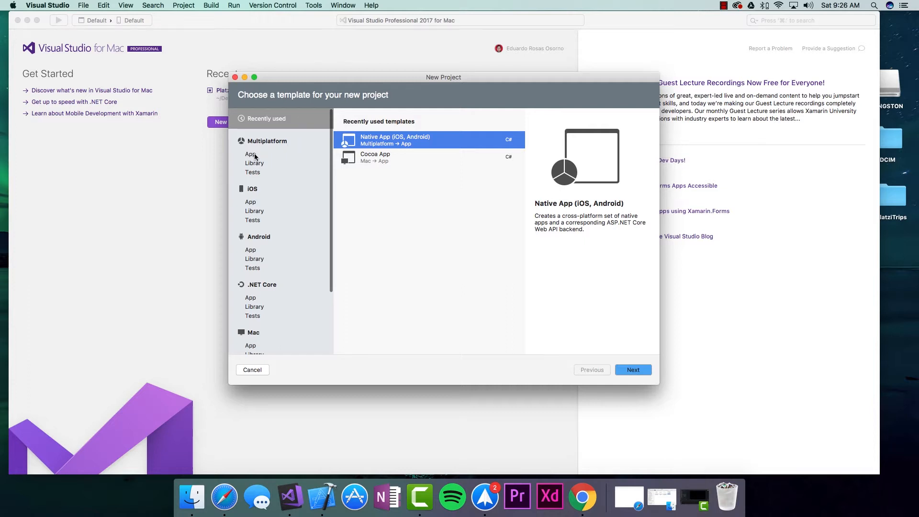
pyautogui.click(250, 153)
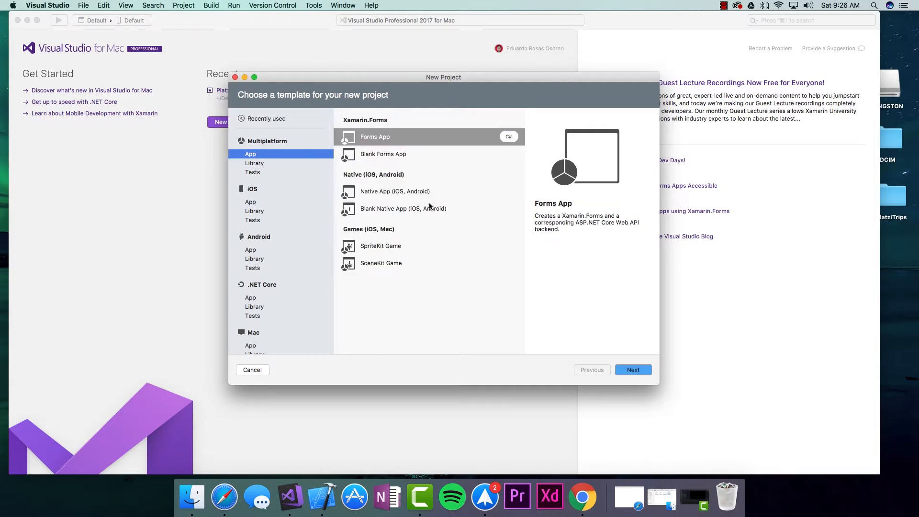
pyautogui.click(403, 208)
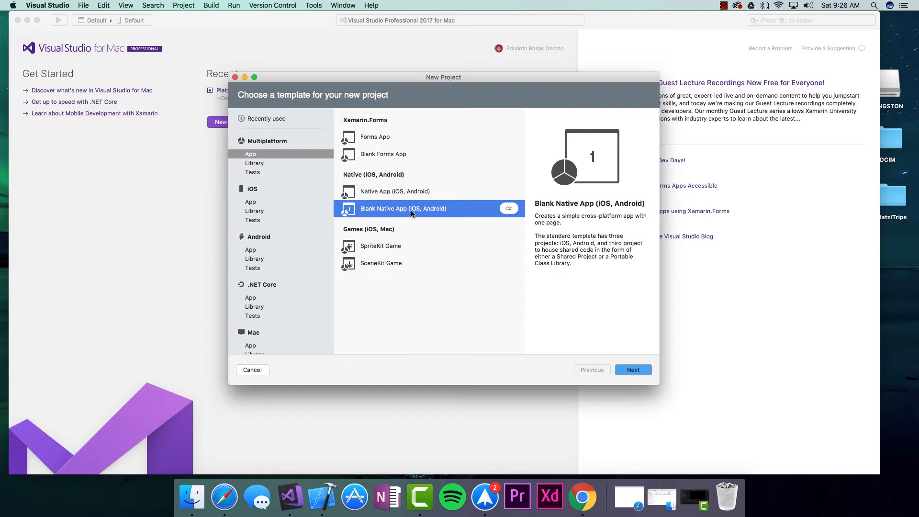
pyautogui.moveTo(497, 221)
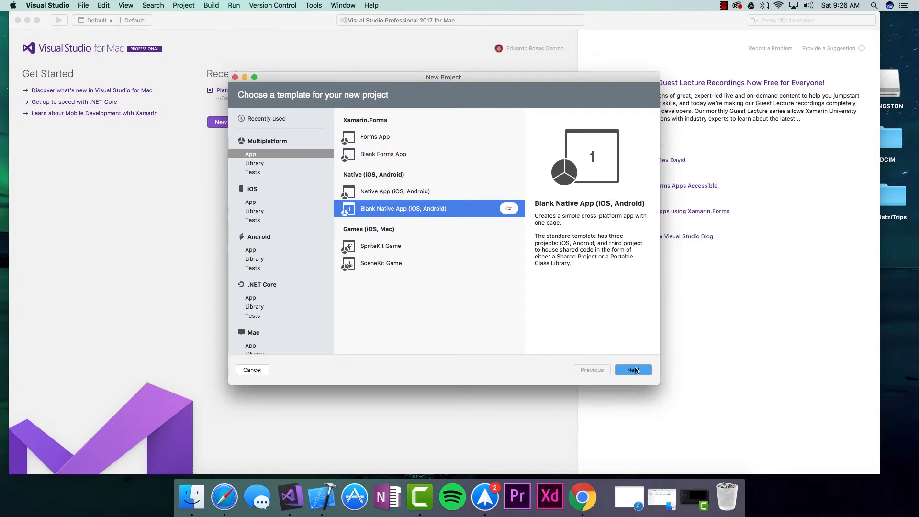
pyautogui.click(633, 369)
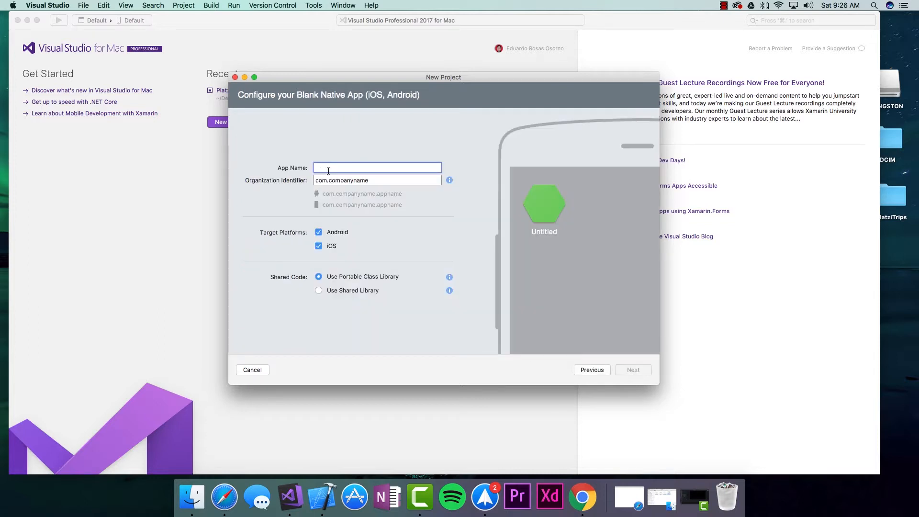
# Name the app SQLite_Example2, keep Portable Class Library, and create the solution.
pyautogui.write('SQLITE')
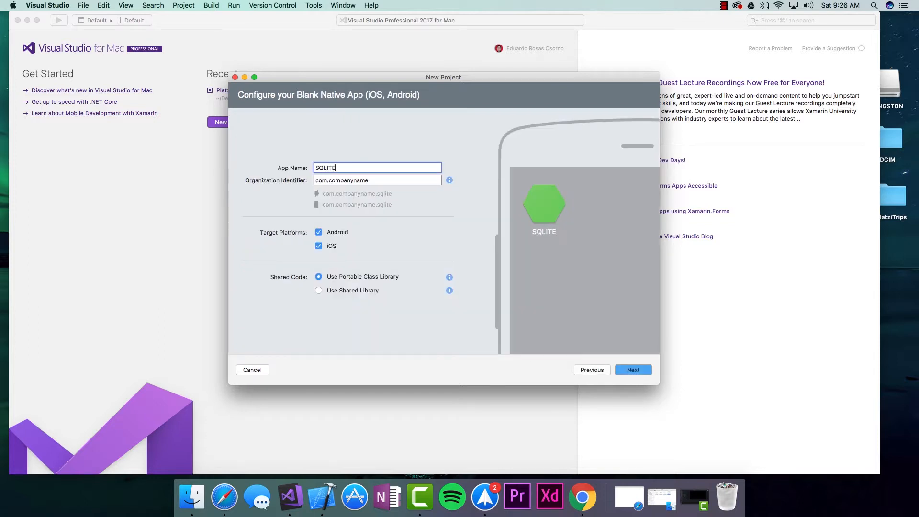
pyautogui.write('SQLite_Example2')
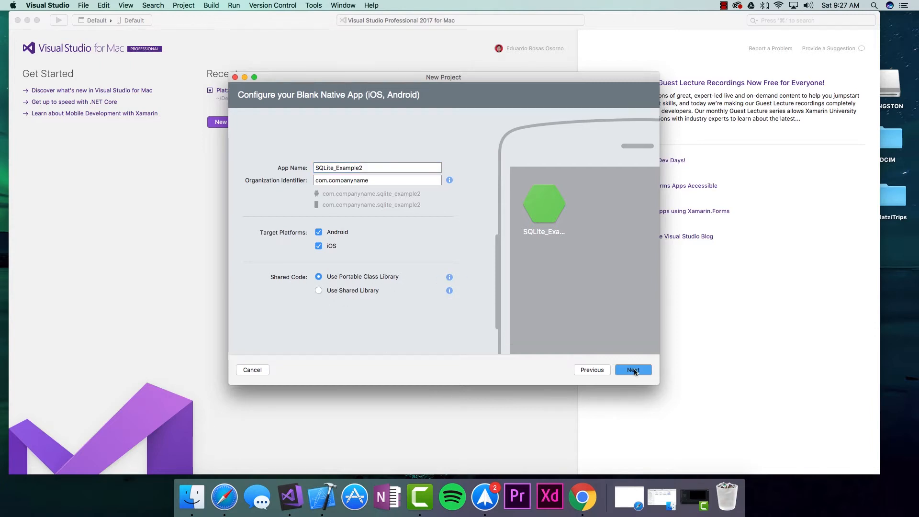
pyautogui.click(633, 370)
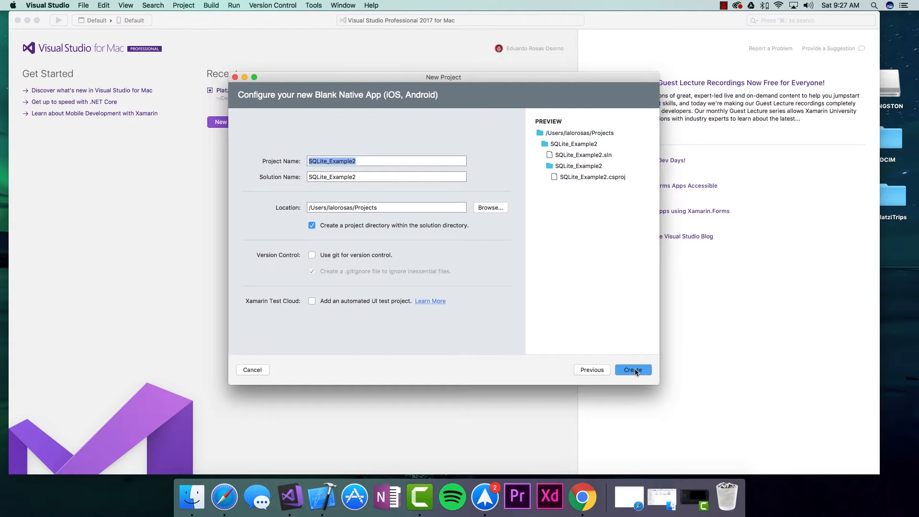
pyautogui.click(633, 369)
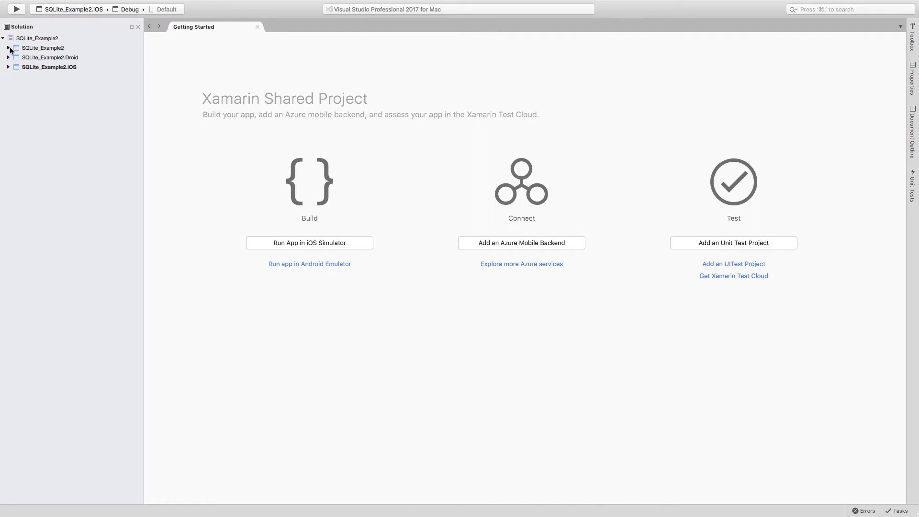
# From the shared project's Packages folder, search the package browser for sqlite-net.
pyautogui.click(9, 48)
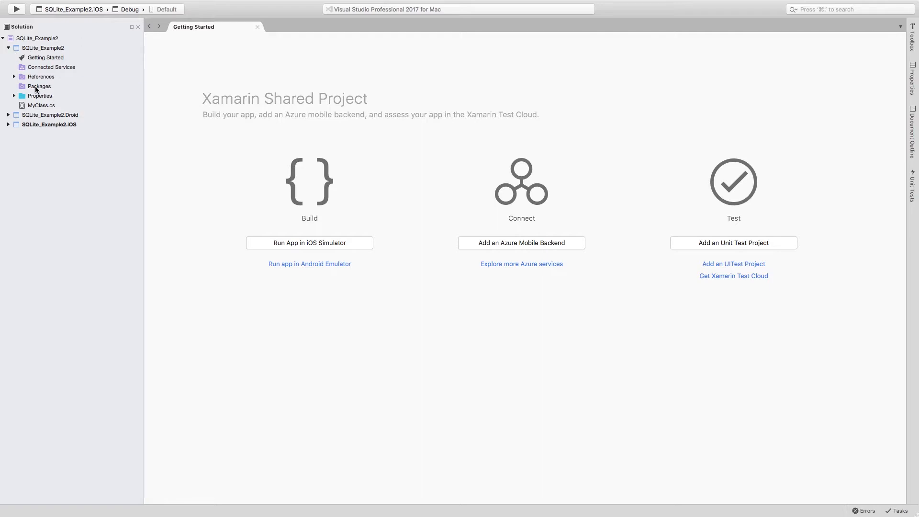
pyautogui.click(40, 87)
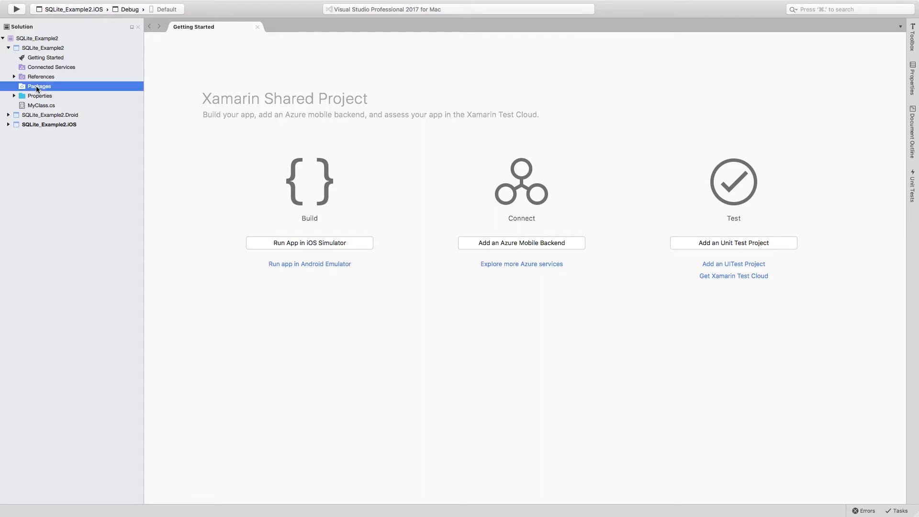
pyautogui.rightClick(39, 86)
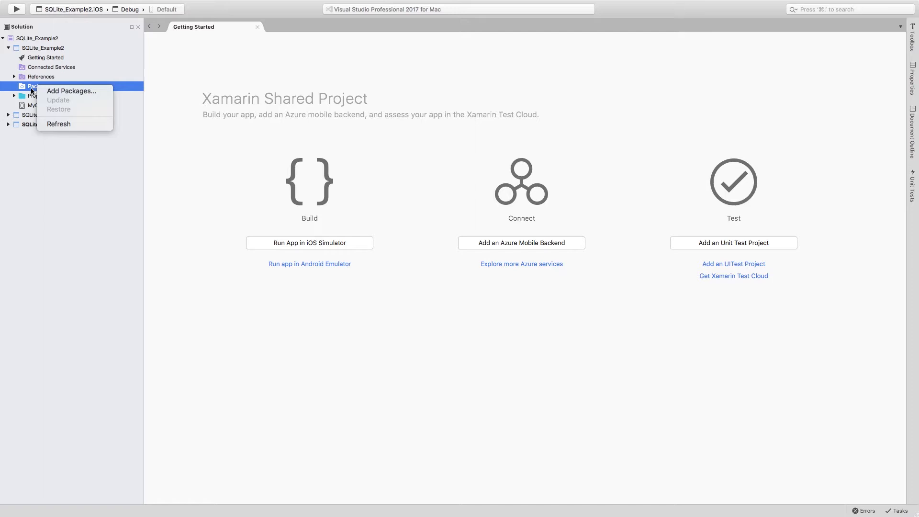
pyautogui.click(71, 91)
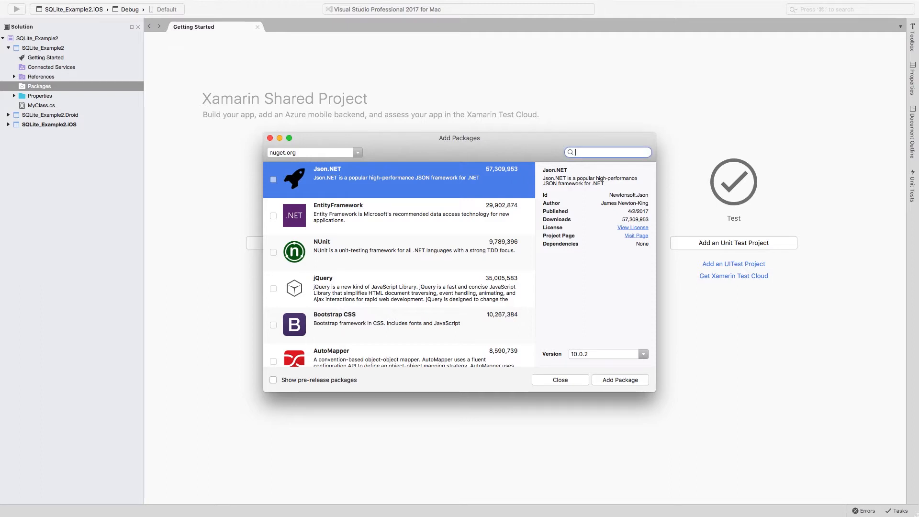
pyautogui.write('sqlite-net-pcl')
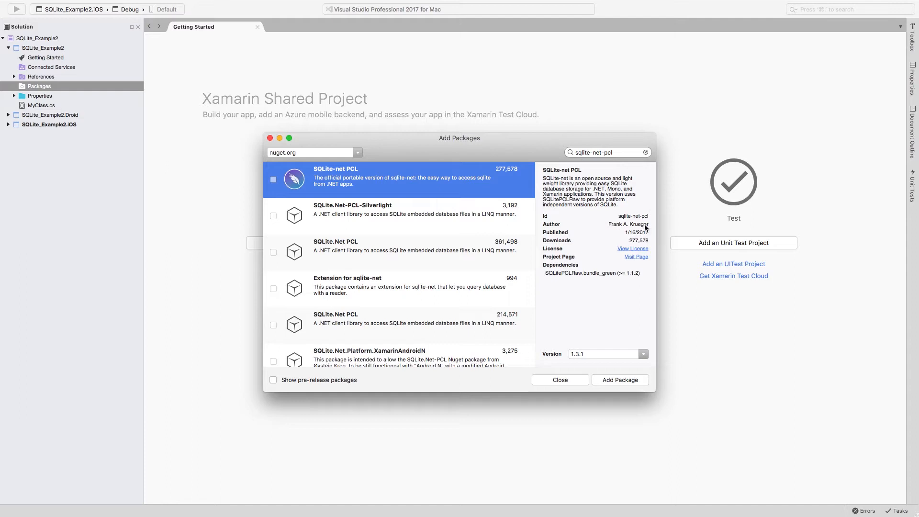
pyautogui.moveTo(580, 350)
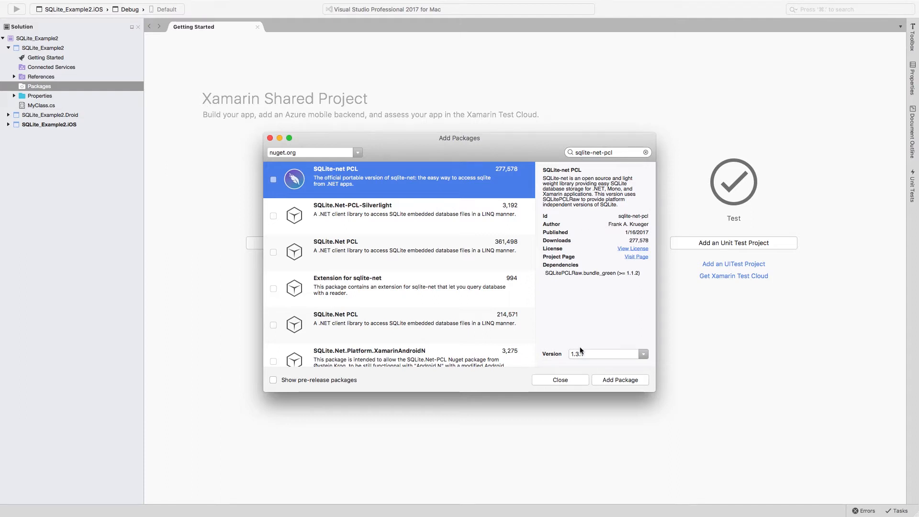
# Select SQLite-net PCL version 1.3.1 and add it to the shared project.
pyautogui.click(644, 353)
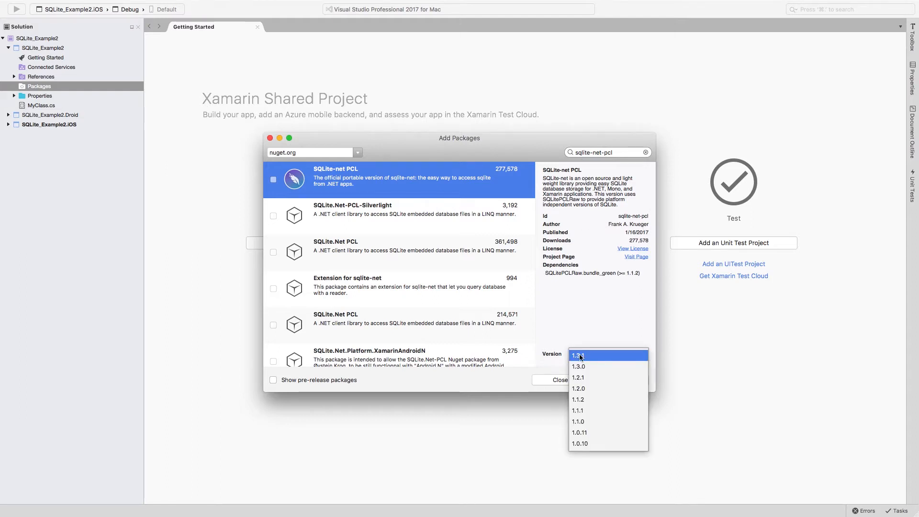
pyautogui.click(579, 355)
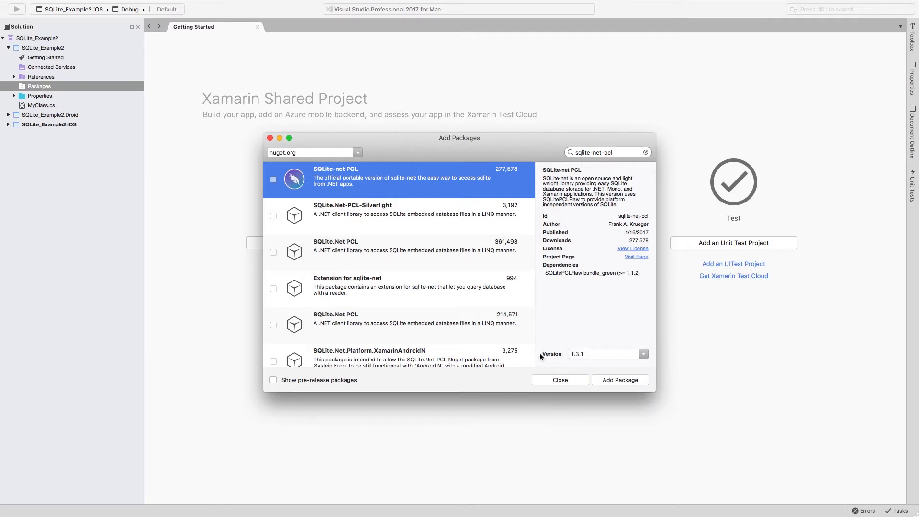
pyautogui.moveTo(550, 365)
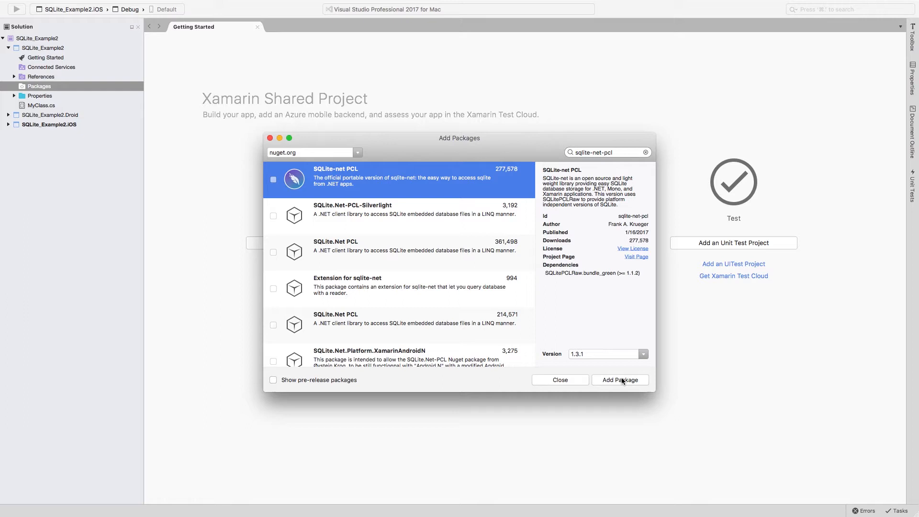
pyautogui.click(620, 380)
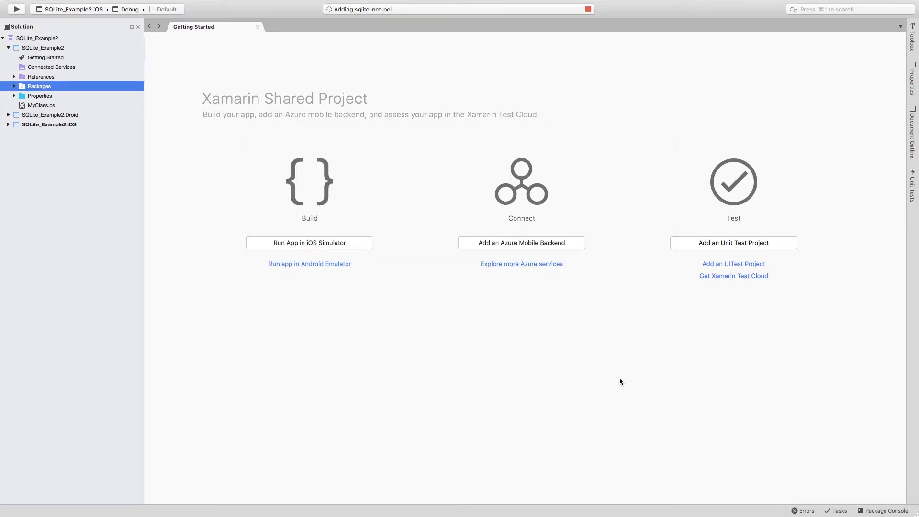
pyautogui.moveTo(408, 271)
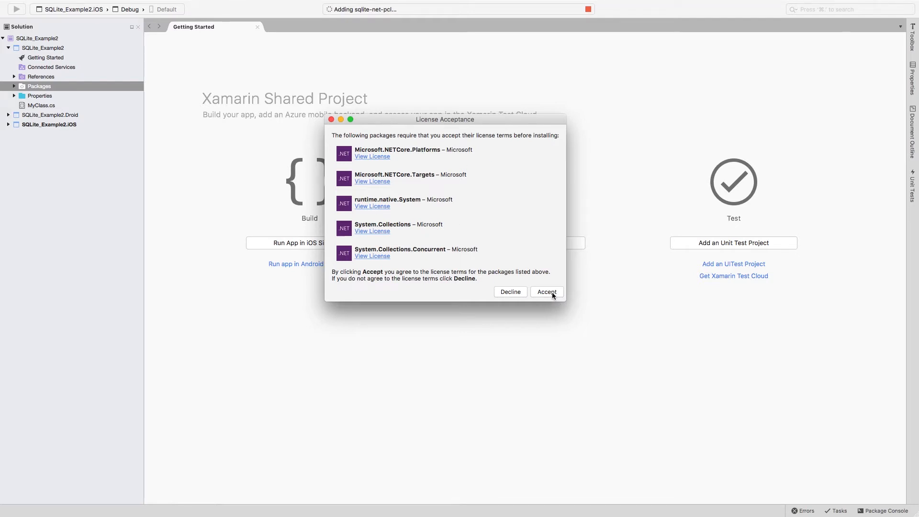
# Accept the license terms for the dependent packages.
pyautogui.click(545, 292)
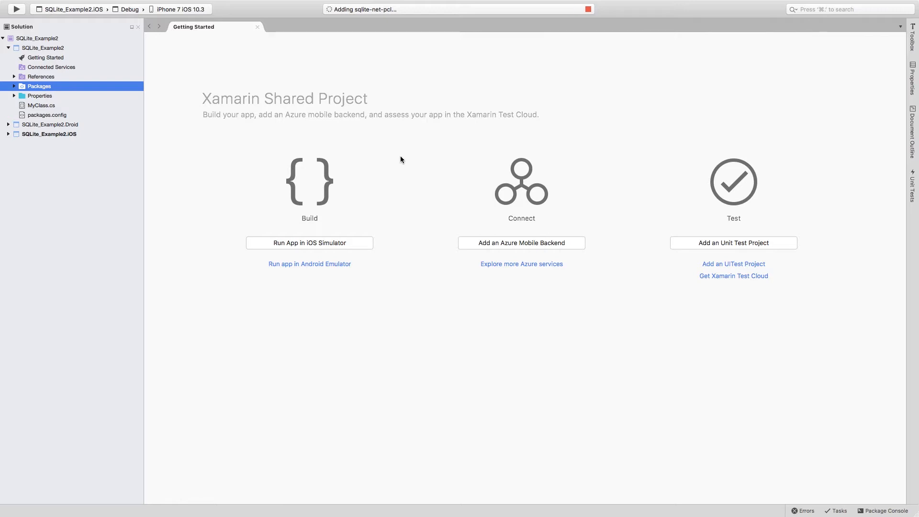
pyautogui.moveTo(151, 118)
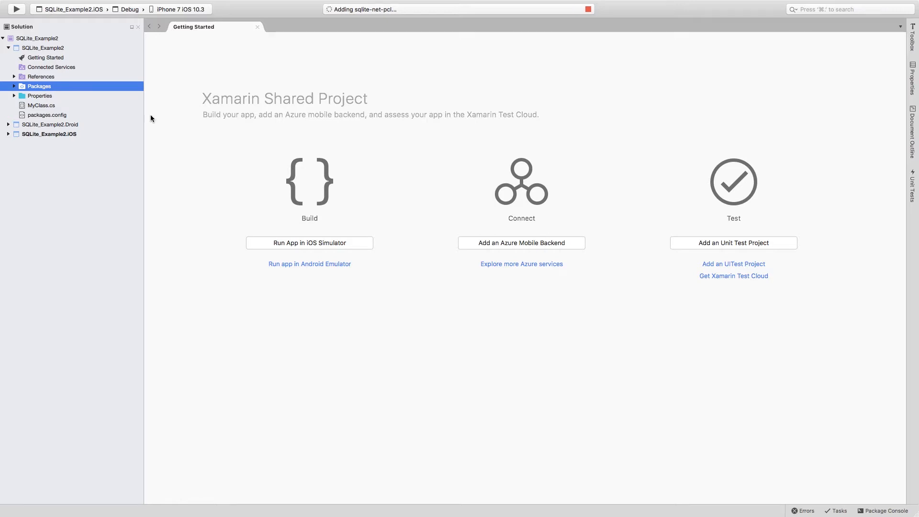
pyautogui.moveTo(62, 93)
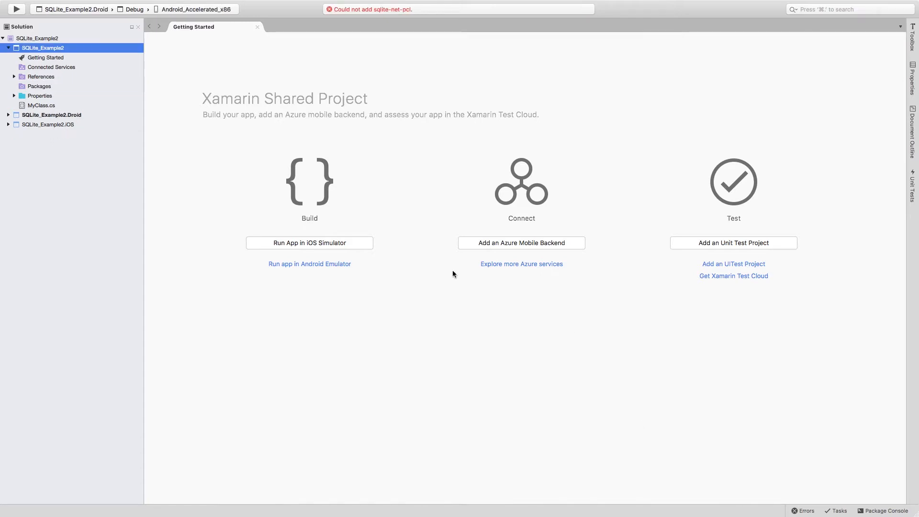
pyautogui.moveTo(335, 67)
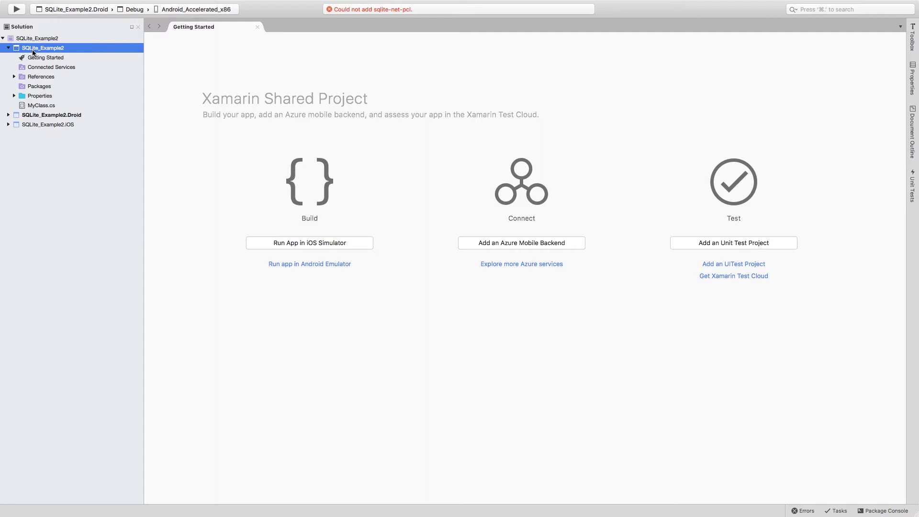
pyautogui.moveTo(380, 17)
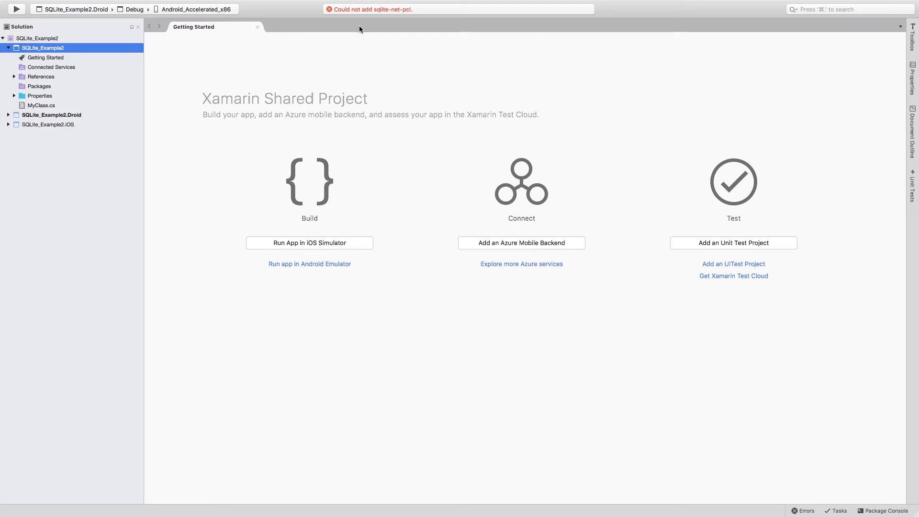
# Review the shared project's Build > General target framework settings in Project Options.
pyautogui.rightClick(43, 48)
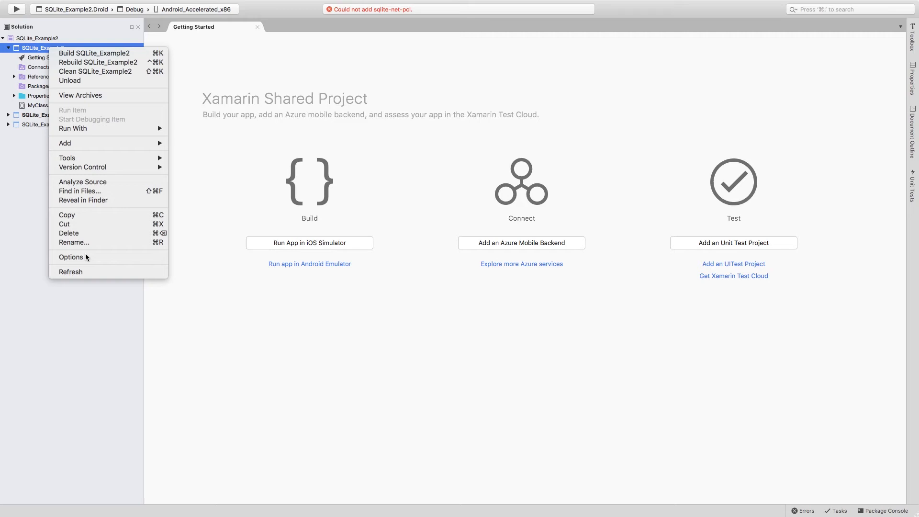
pyautogui.click(70, 257)
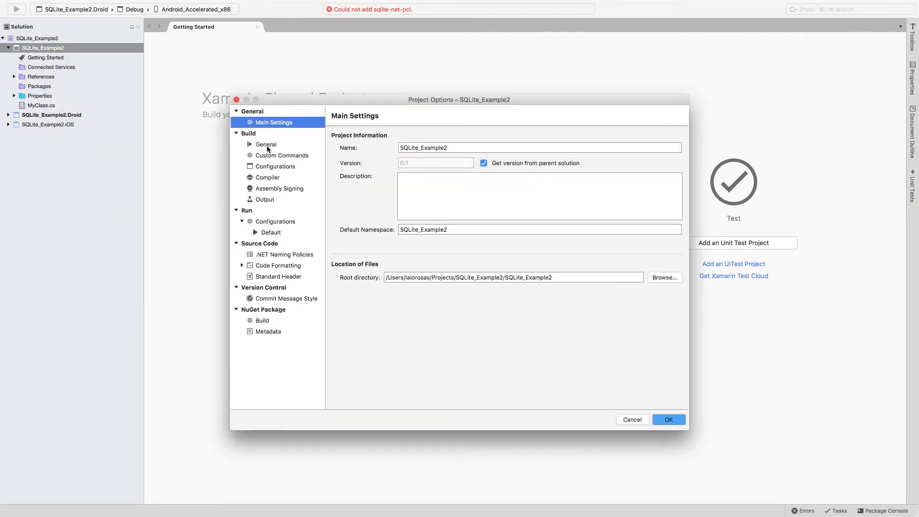
pyautogui.click(265, 145)
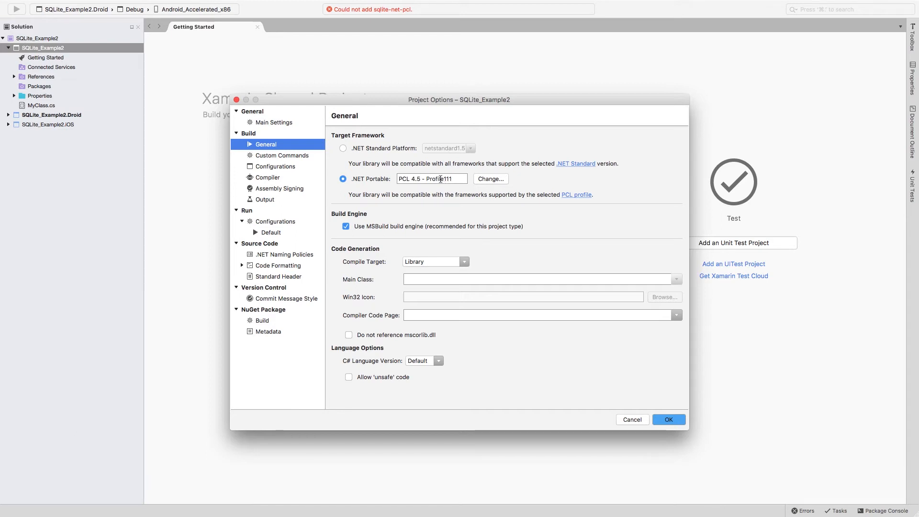
pyautogui.moveTo(428, 186)
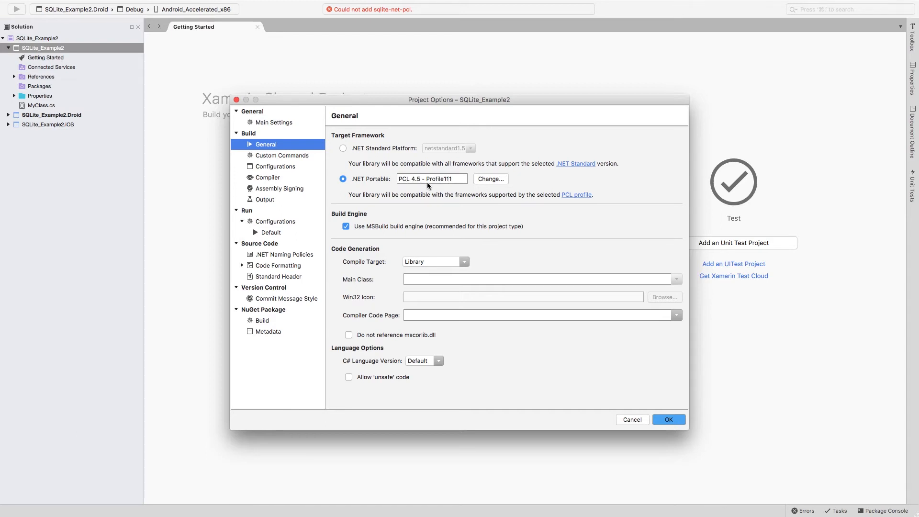
pyautogui.click(668, 419)
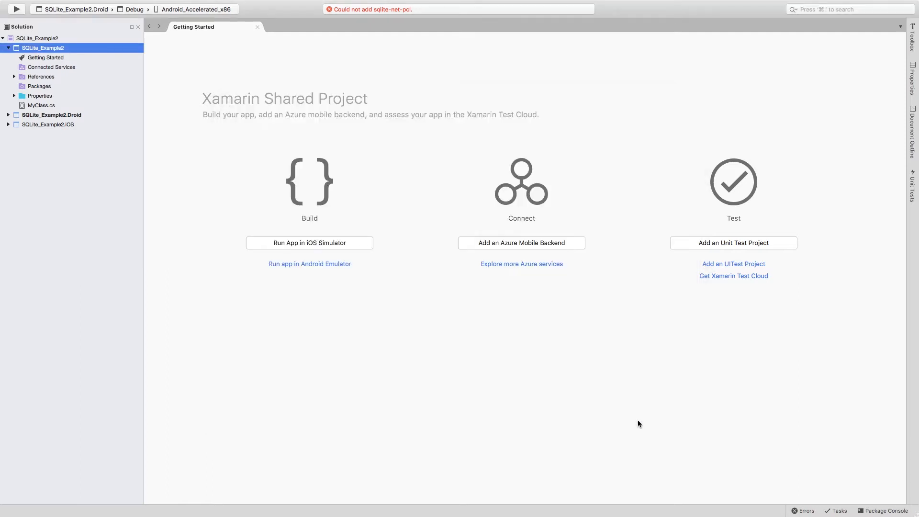
# Change the portable library's target profile from Profile111 to Profile259 and save.
pyautogui.rightClick(43, 48)
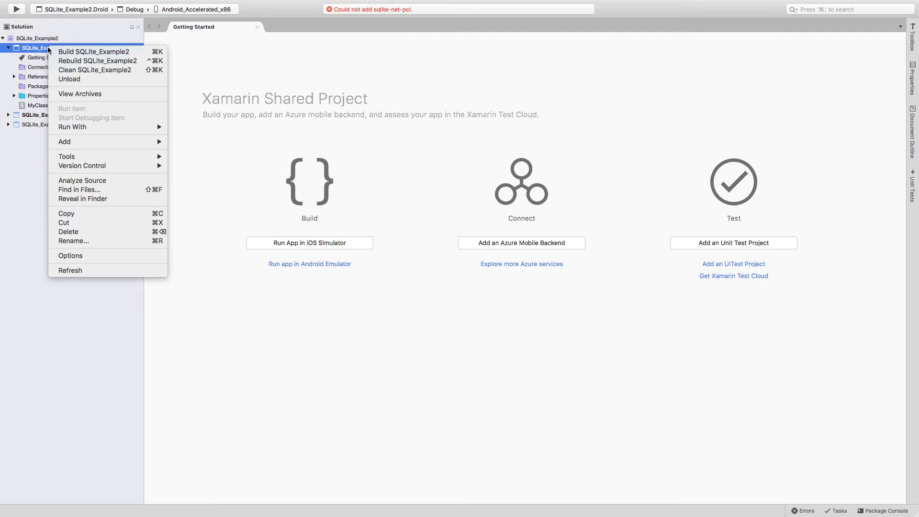
pyautogui.click(70, 255)
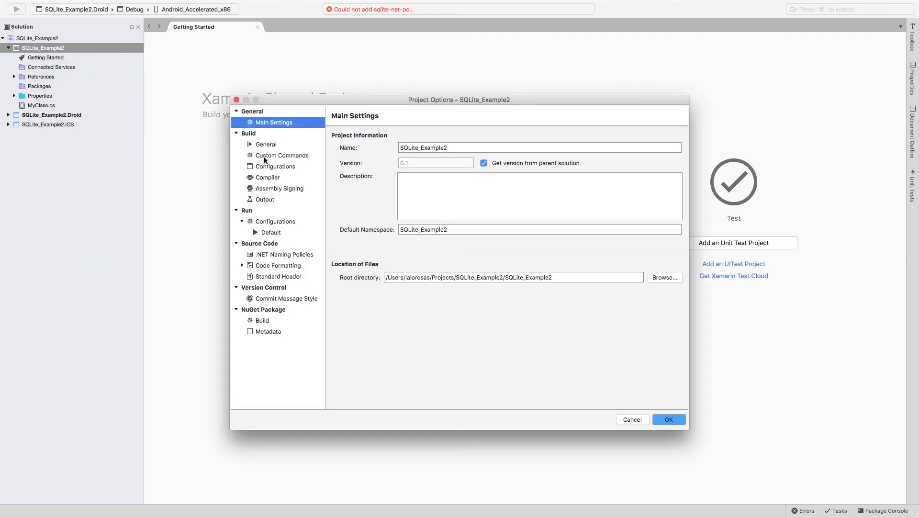
pyautogui.click(266, 144)
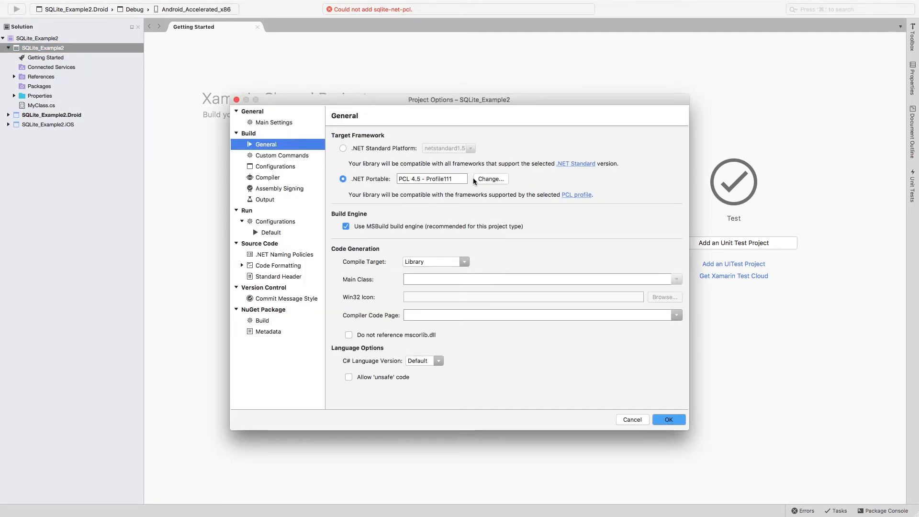
pyautogui.click(491, 180)
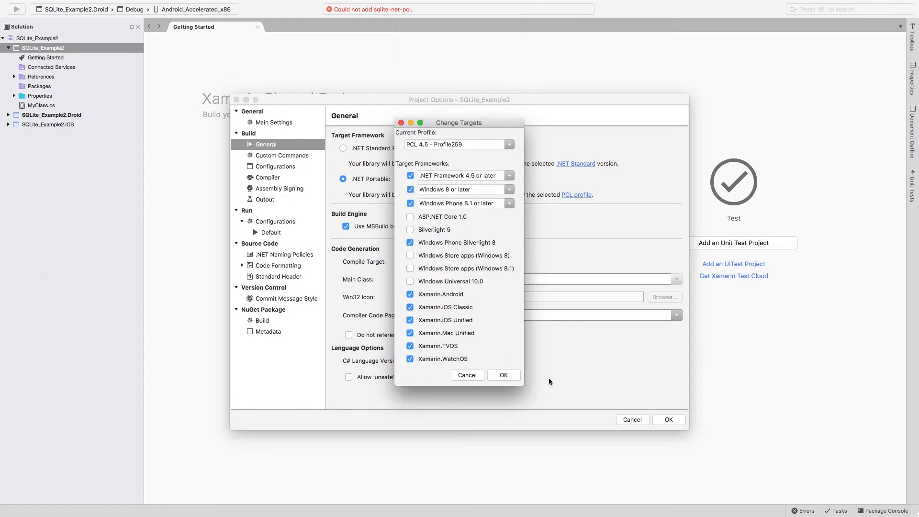
pyautogui.click(502, 376)
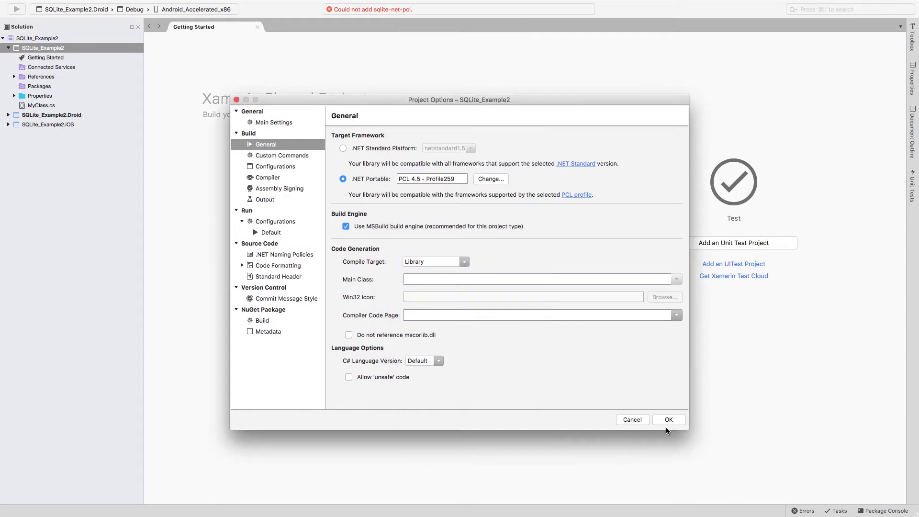
pyautogui.click(669, 419)
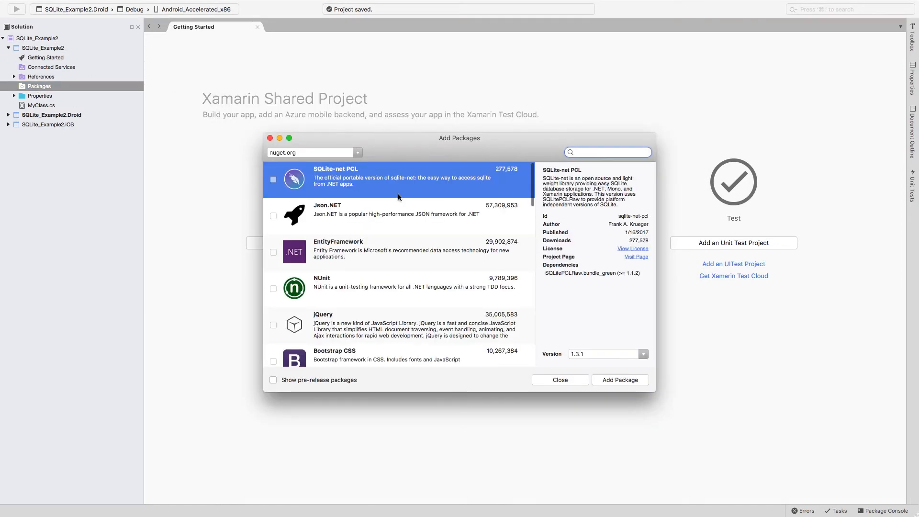
# Add the SQLite-net PCL package, then remove MyClass.cs from the shared project.
pyautogui.click(620, 381)
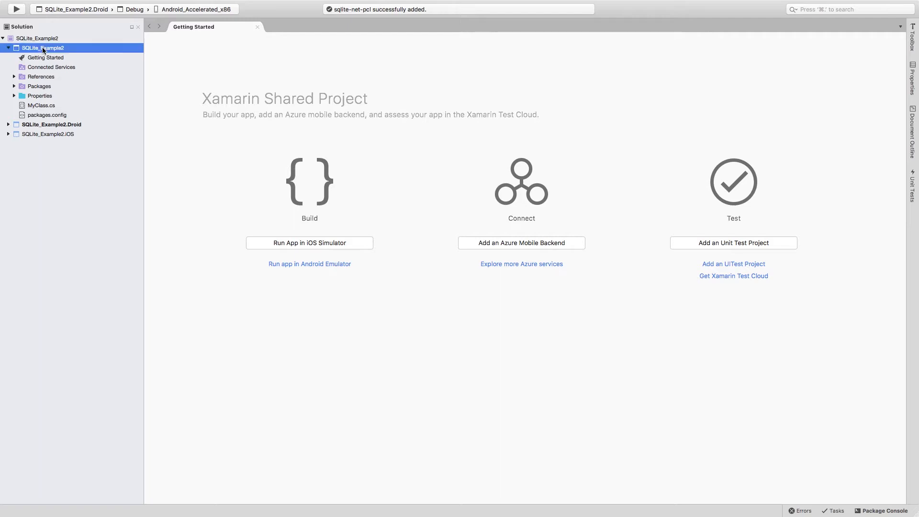
pyautogui.click(41, 106)
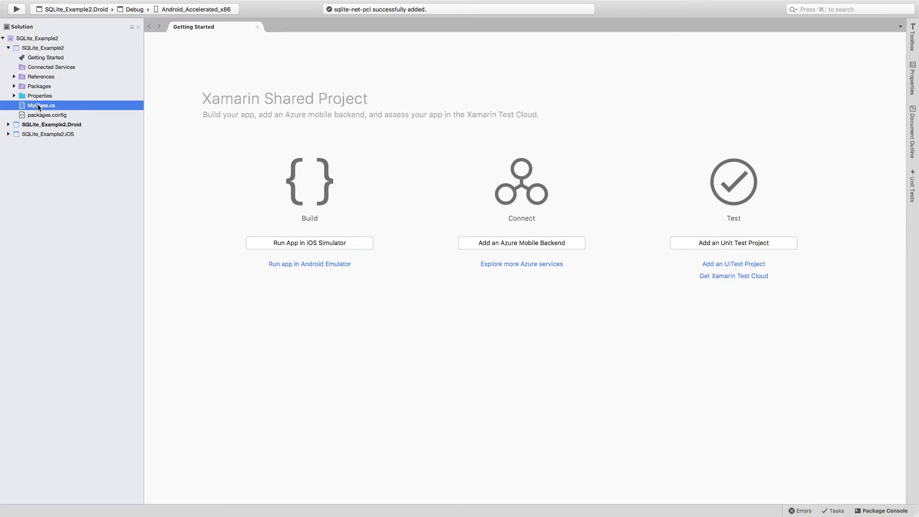
pyautogui.rightClick(40, 105)
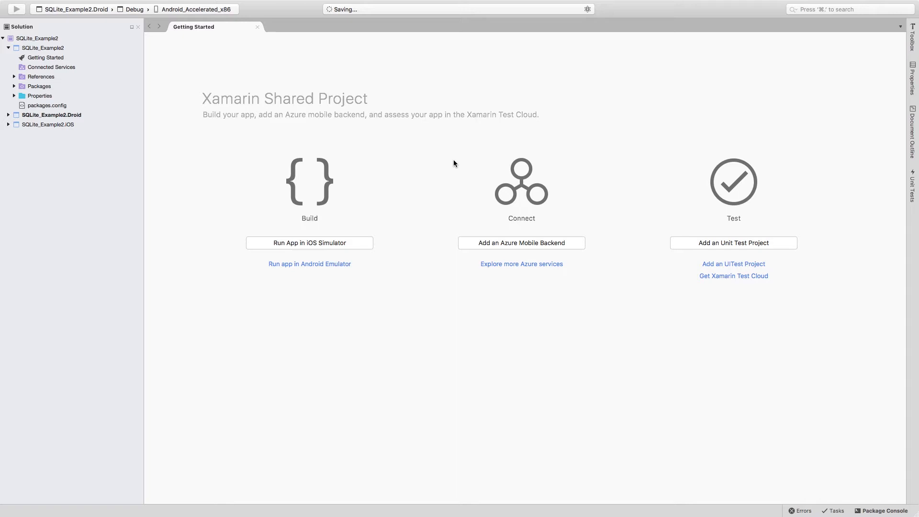
# Add a new folder named Classes to the shared project.
pyautogui.rightClick(42, 48)
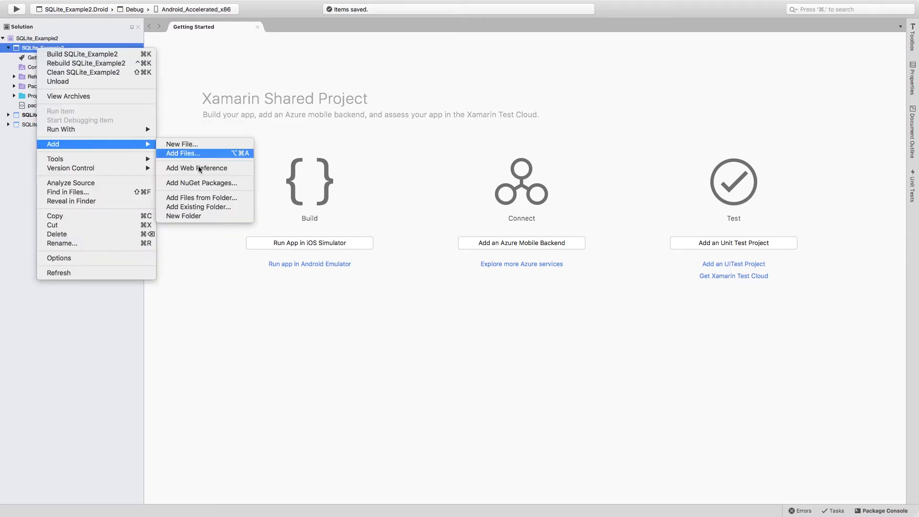
pyautogui.click(184, 215)
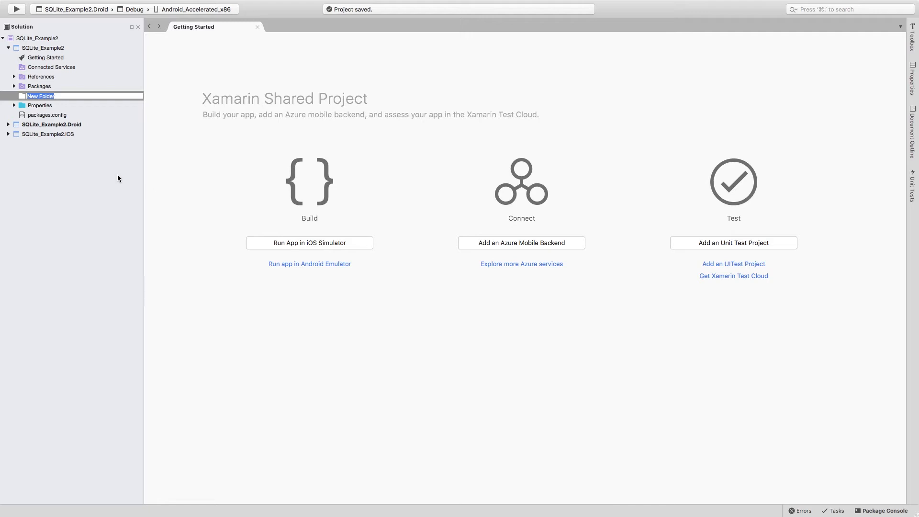
pyautogui.write('Classes')
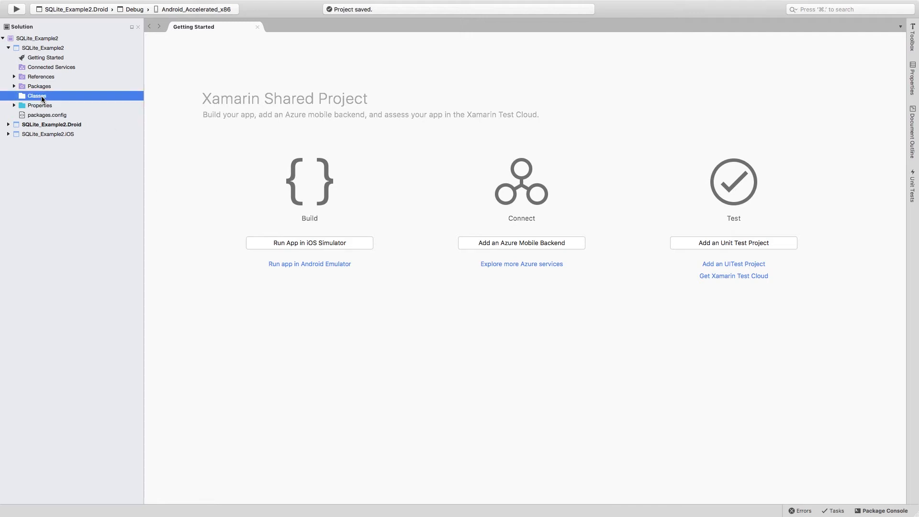
pyautogui.rightClick(36, 96)
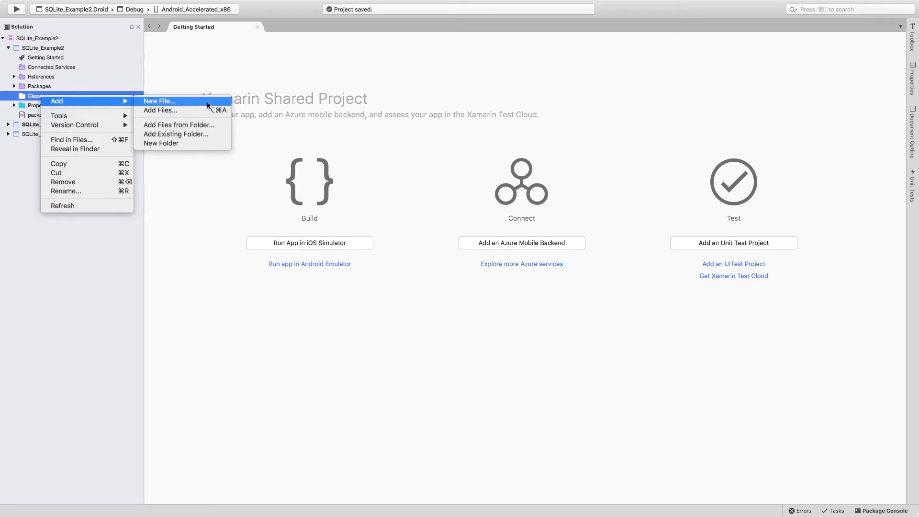
# Create an empty class file DatabaseHelper in the Classes folder.
pyautogui.click(159, 100)
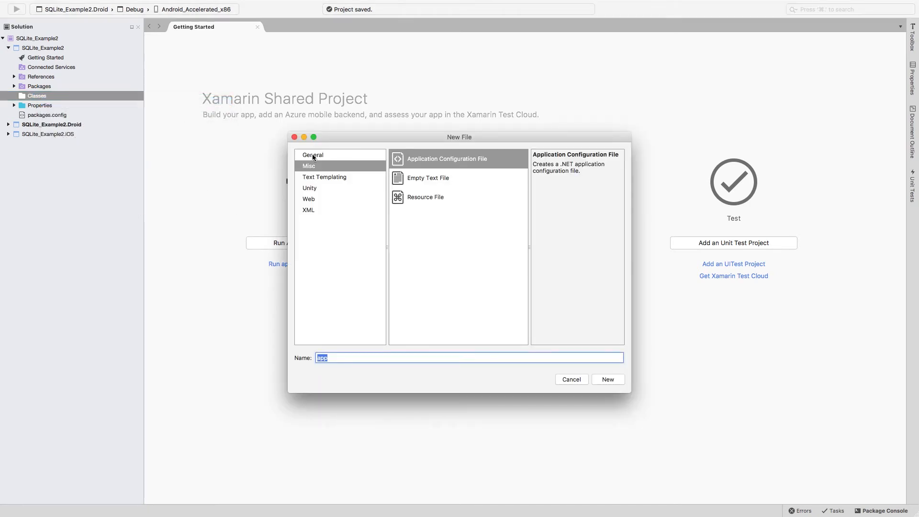
pyautogui.click(313, 156)
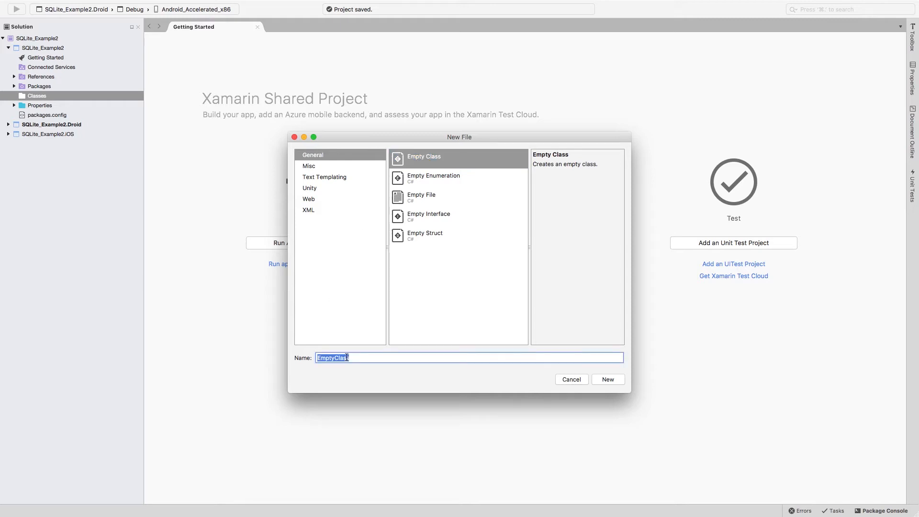
pyautogui.write('DatabaseHelper')
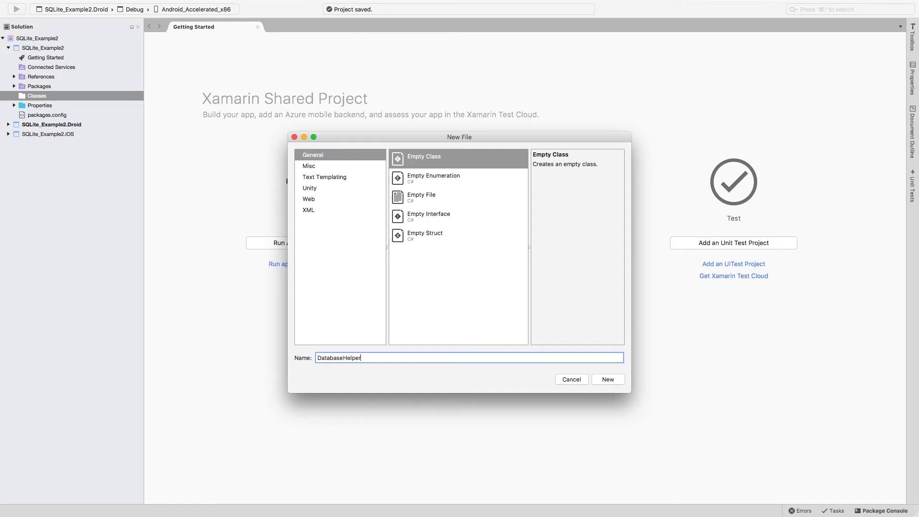
pyautogui.click(608, 379)
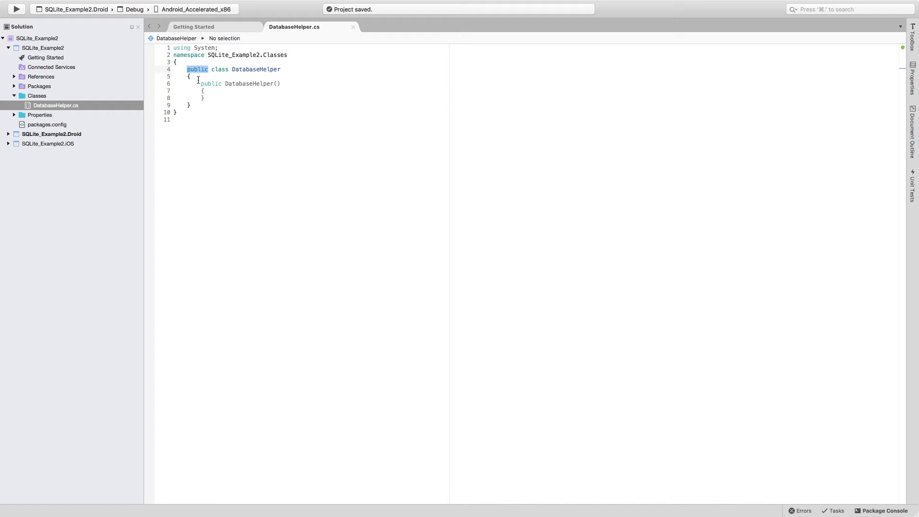
# Add blank lines below the DatabaseHelper constructor and close the Getting Started page.
pyautogui.click(205, 98)
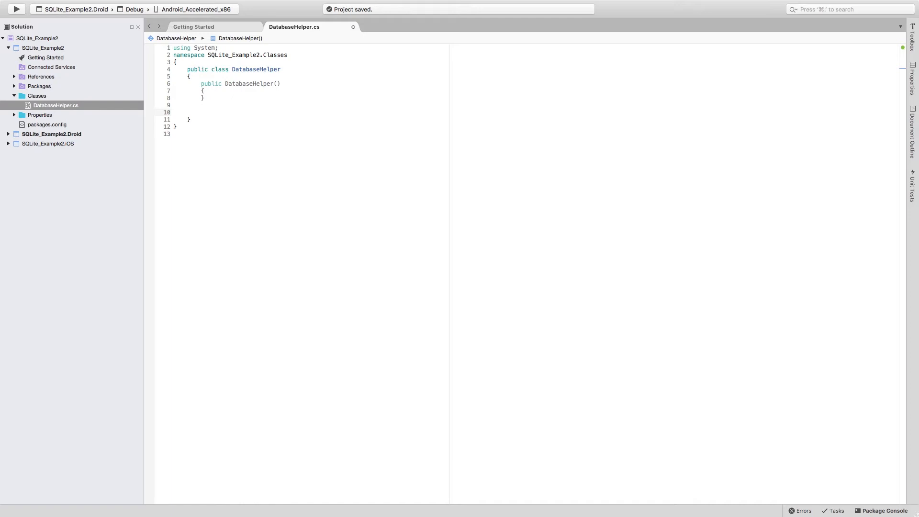
pyautogui.click(200, 112)
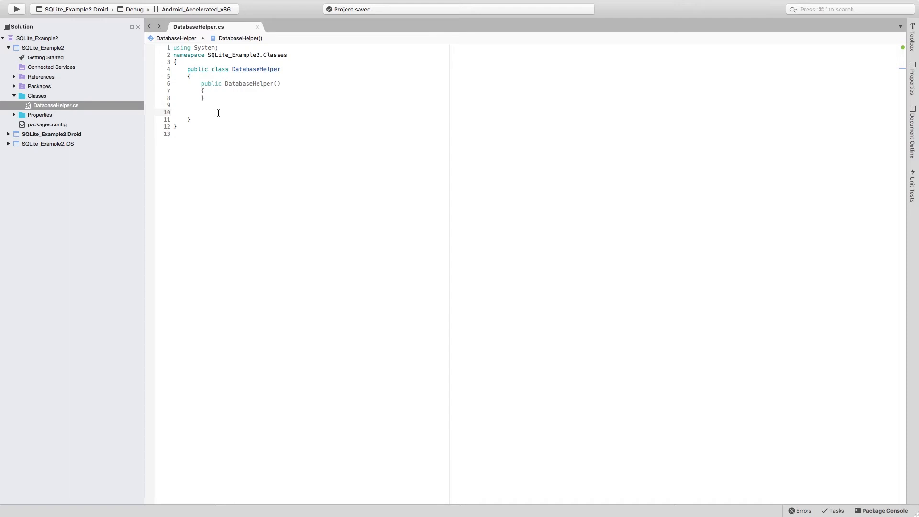
pyautogui.click(201, 112)
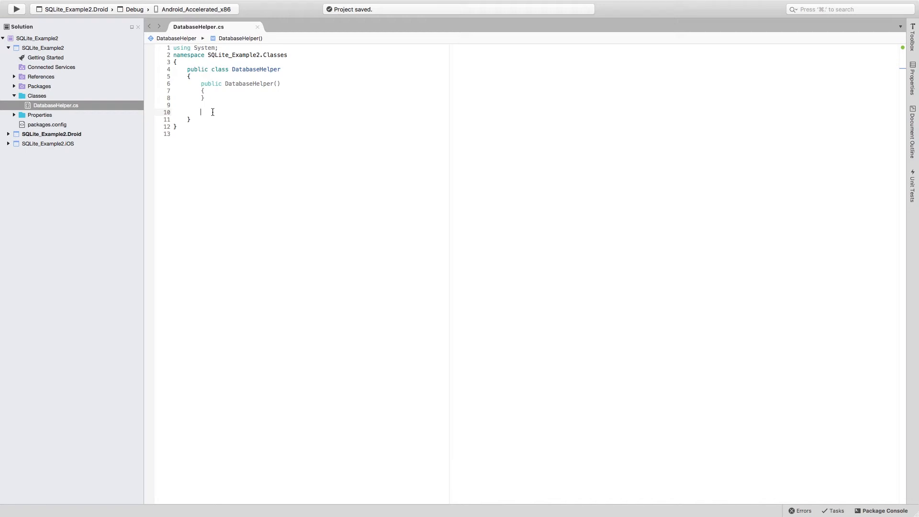
# Declare the method signature public static bool Insert<T>.
pyautogui.write('public')
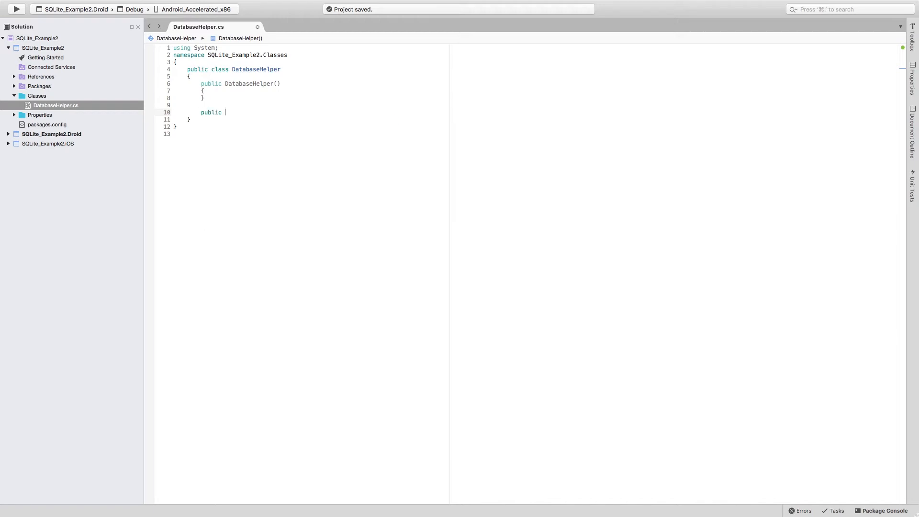
pyautogui.write('sti')
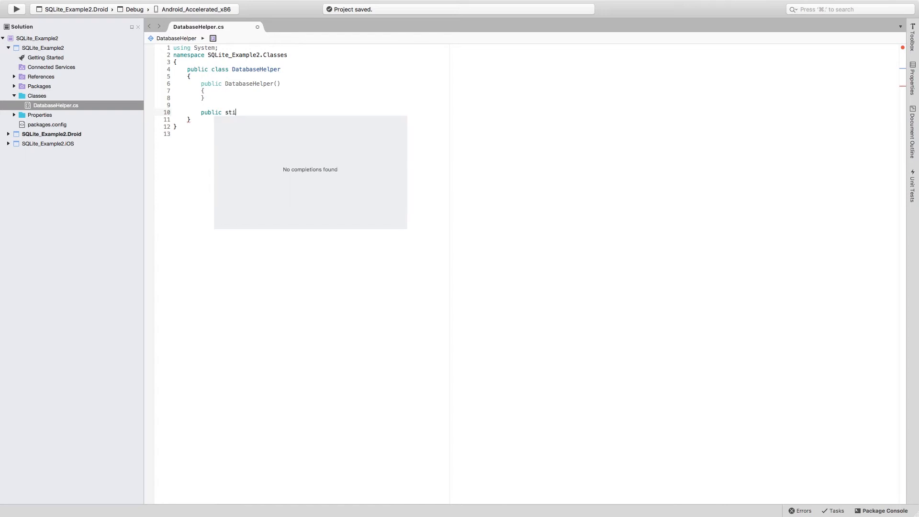
pyautogui.write('ic')
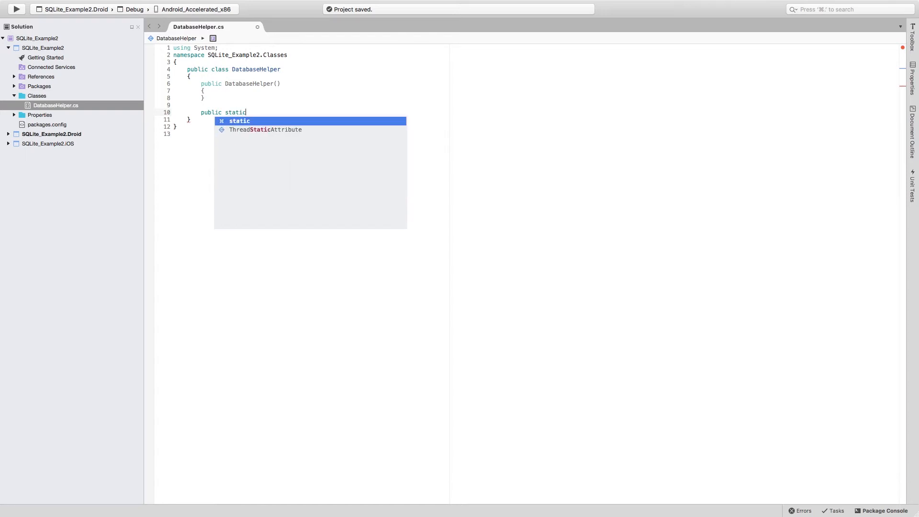
pyautogui.press('Escape')
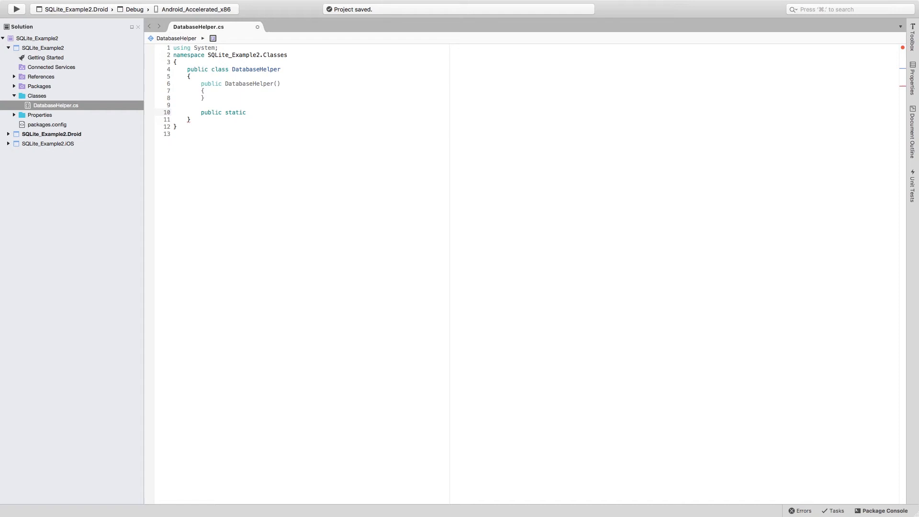
pyautogui.write('bool')
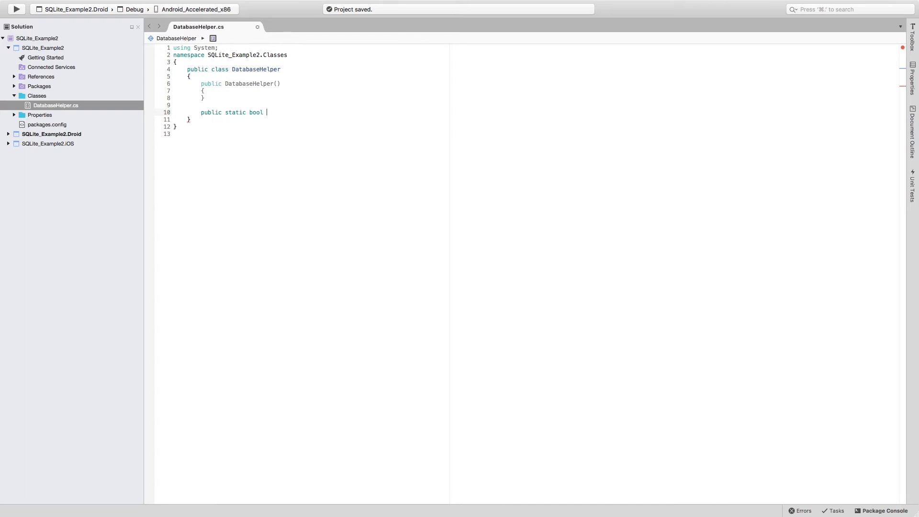
pyautogui.write('Insert')
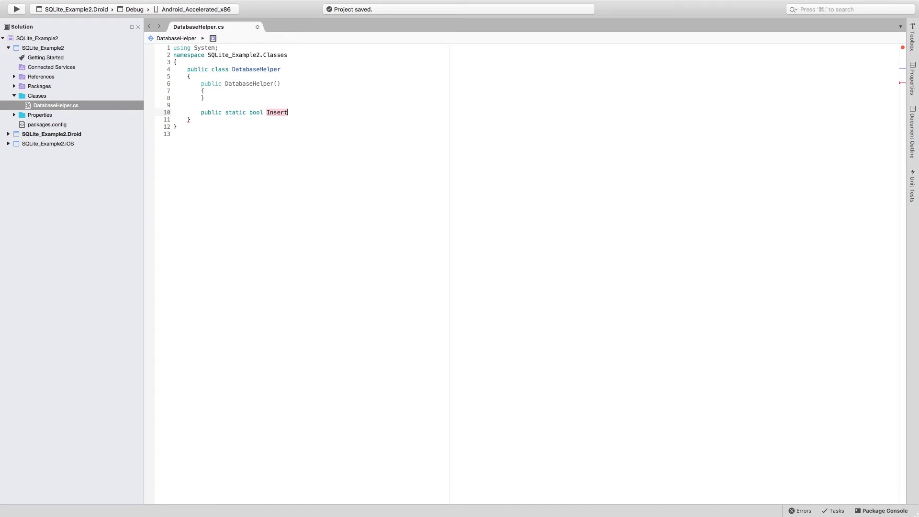
pyautogui.write('<T>')
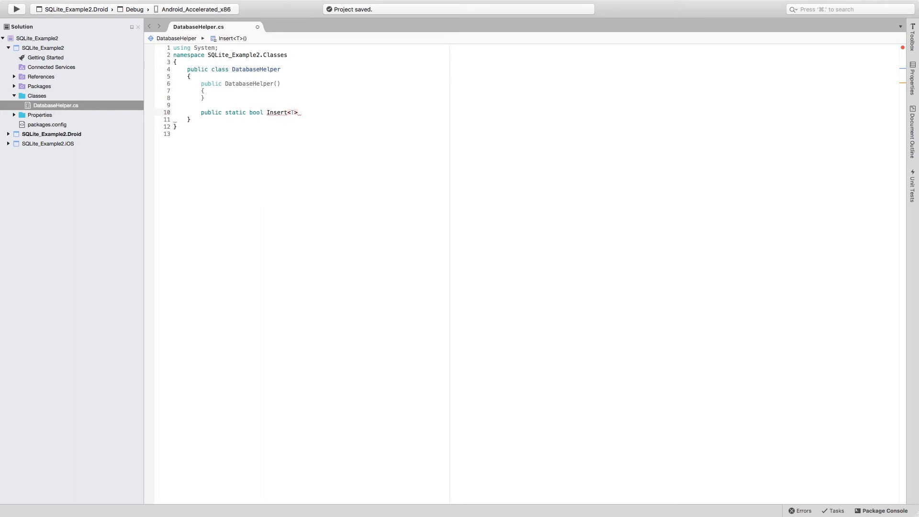
# Give Insert<T> parameters (ref T data, string db_path) with an empty body.
pyautogui.write('()')
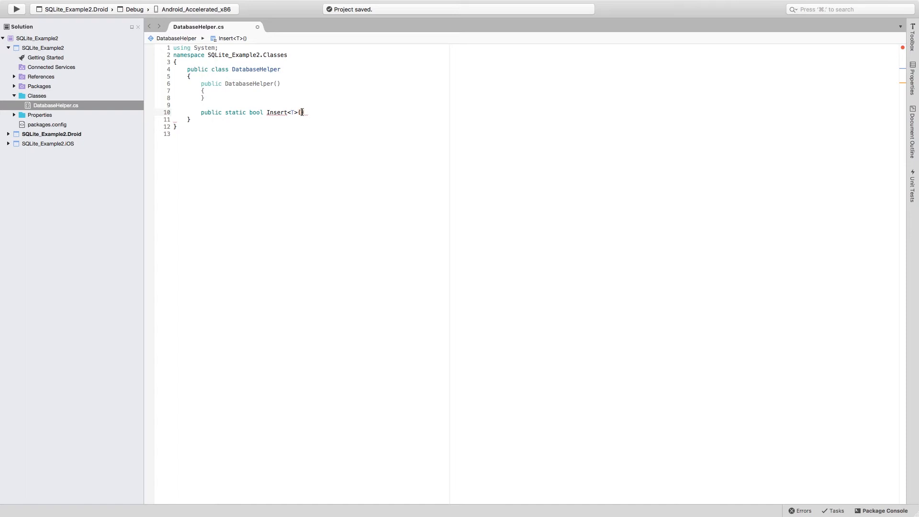
pyautogui.write('ref')
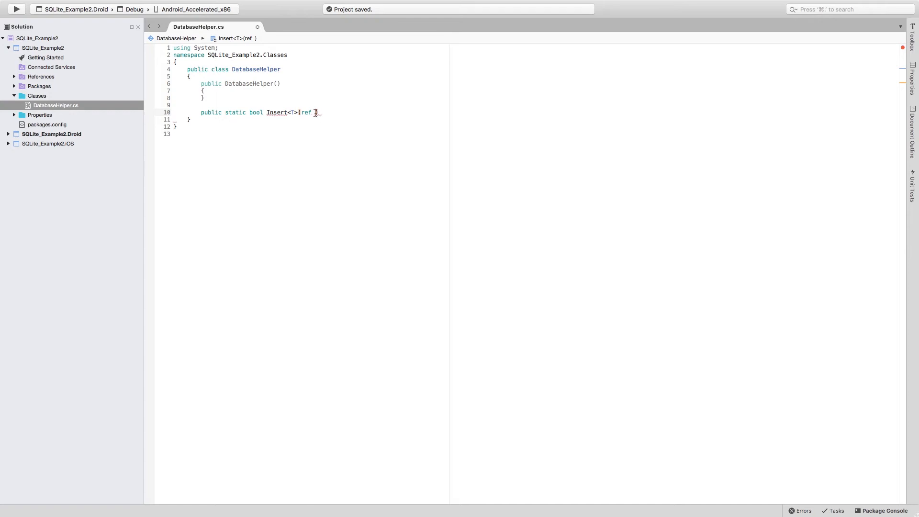
pyautogui.moveTo(305, 112)
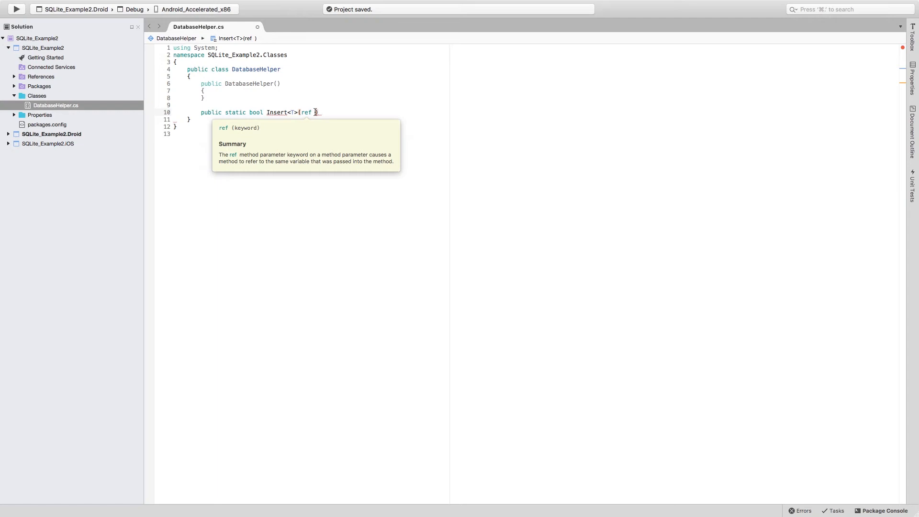
pyautogui.write('T data,')
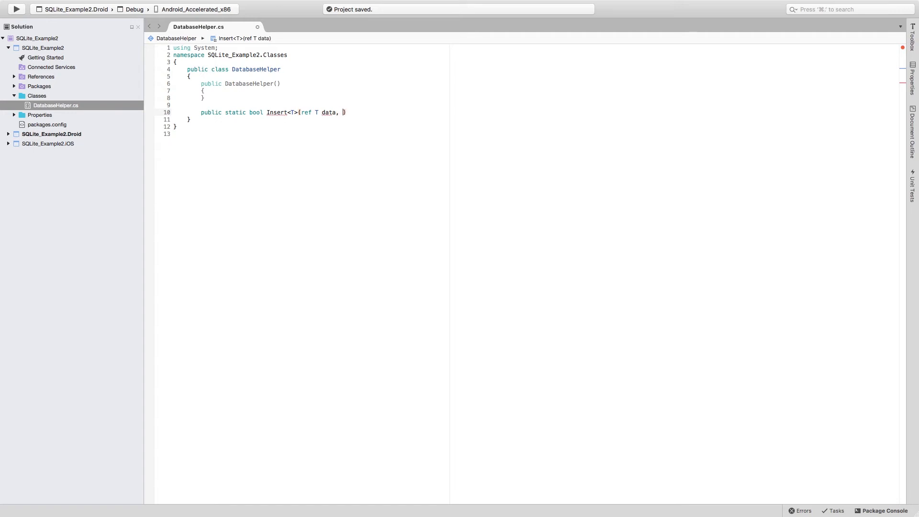
pyautogui.write('string db_')
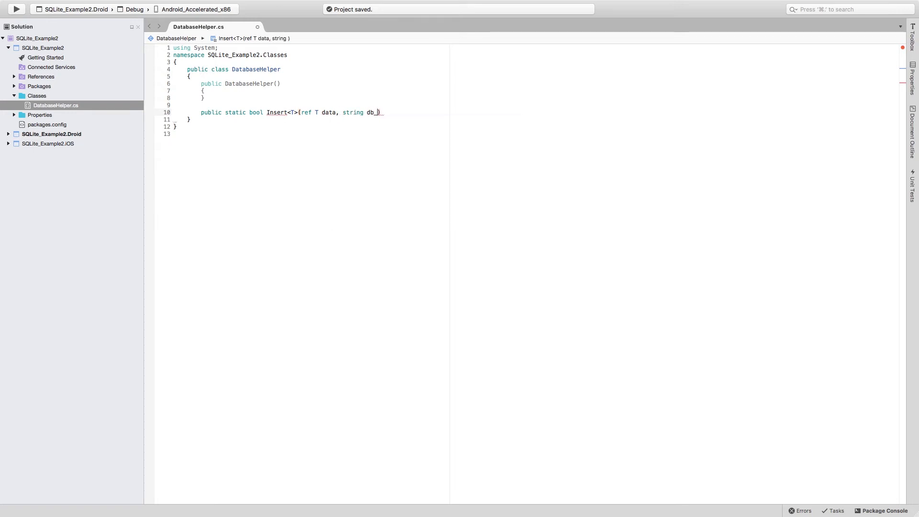
pyautogui.write('path)')
pyautogui.write('{')
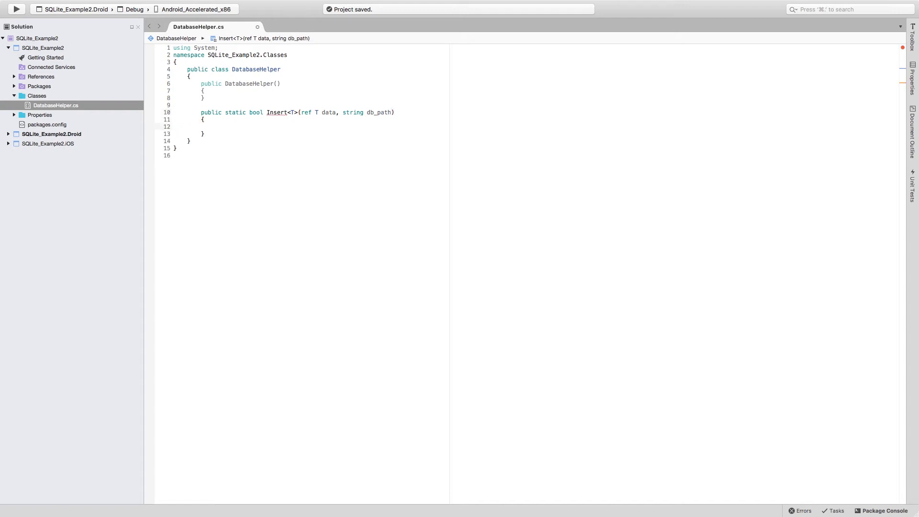
pyautogui.click(214, 126)
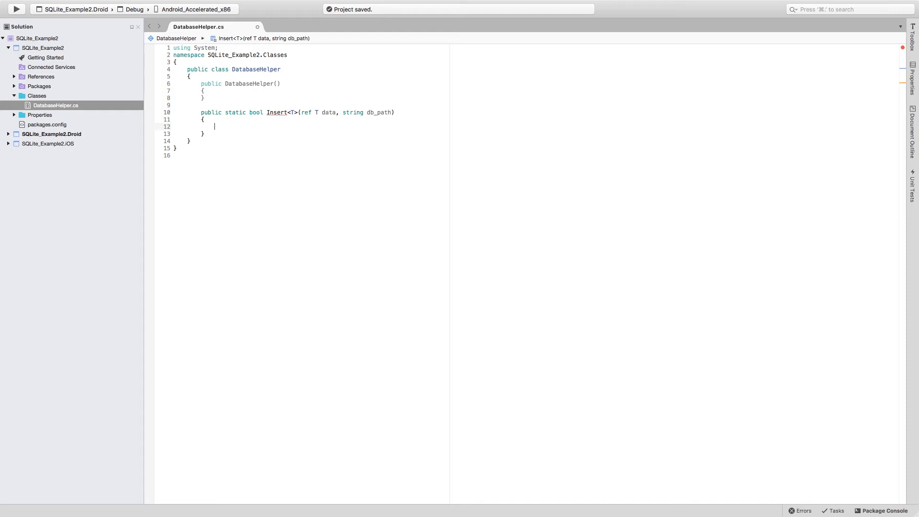
pyautogui.moveTo(276, 112)
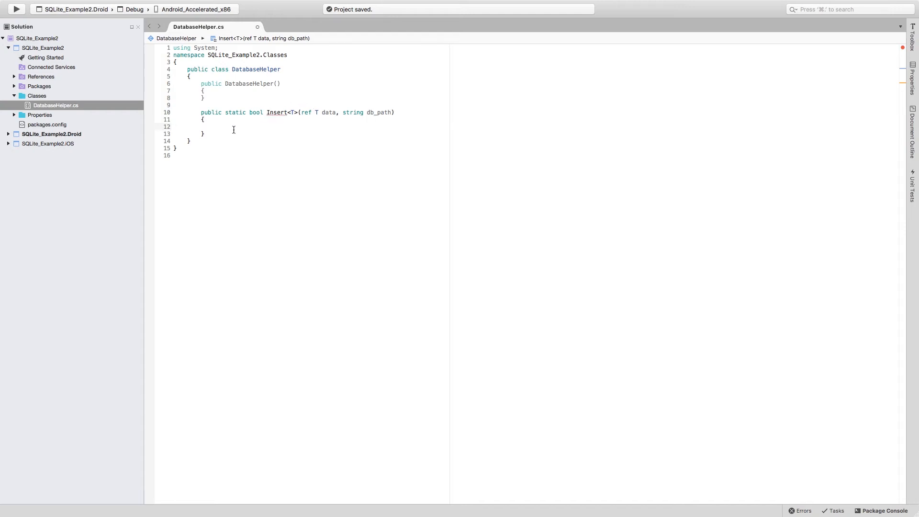
# End Insert with return false; and begin an empty using() block above it.
pyautogui.write('return false;')
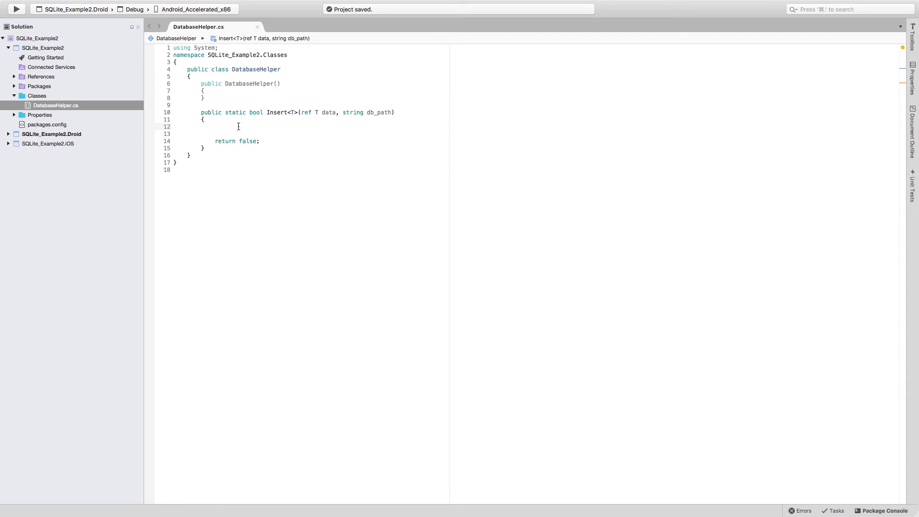
pyautogui.write('using(')
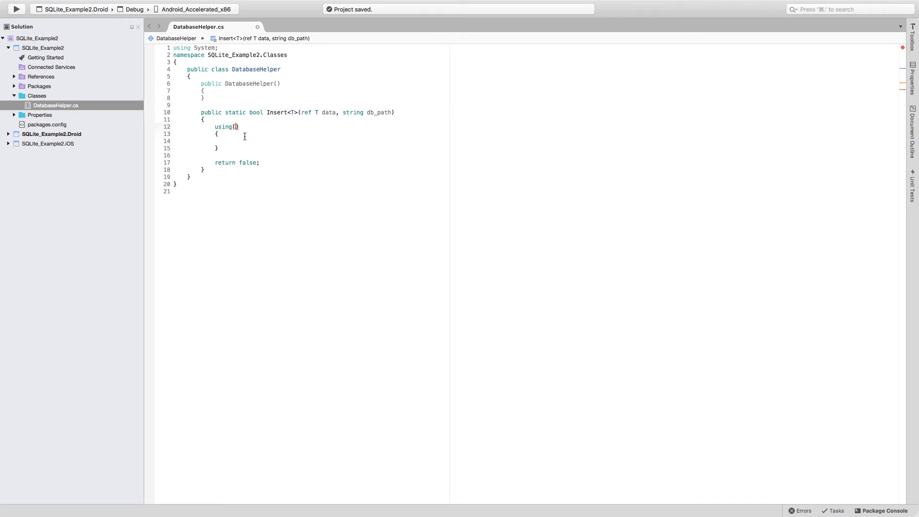
# Write var conn = new SQLite.SQLiteConnection(db_path) inside the using statement, accepting IntelliSense suggestions.
pyautogui.write('var con')
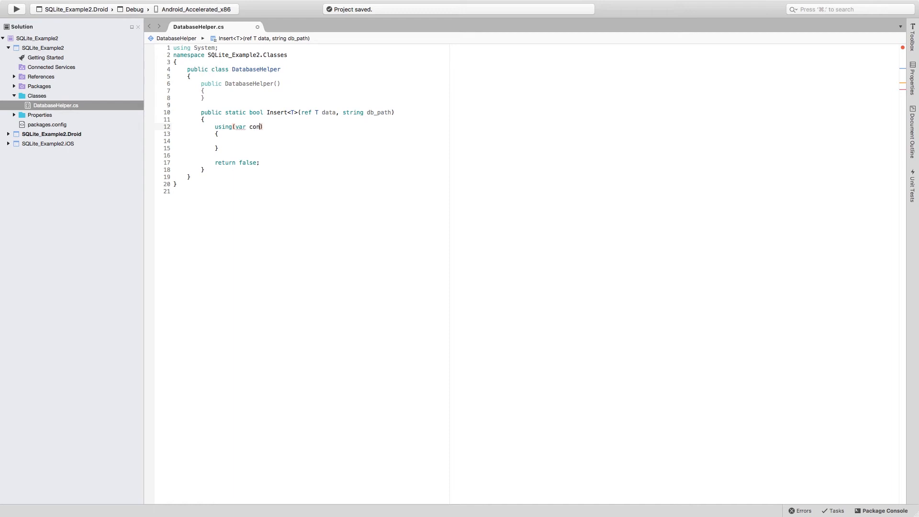
pyautogui.write('= SQLI')
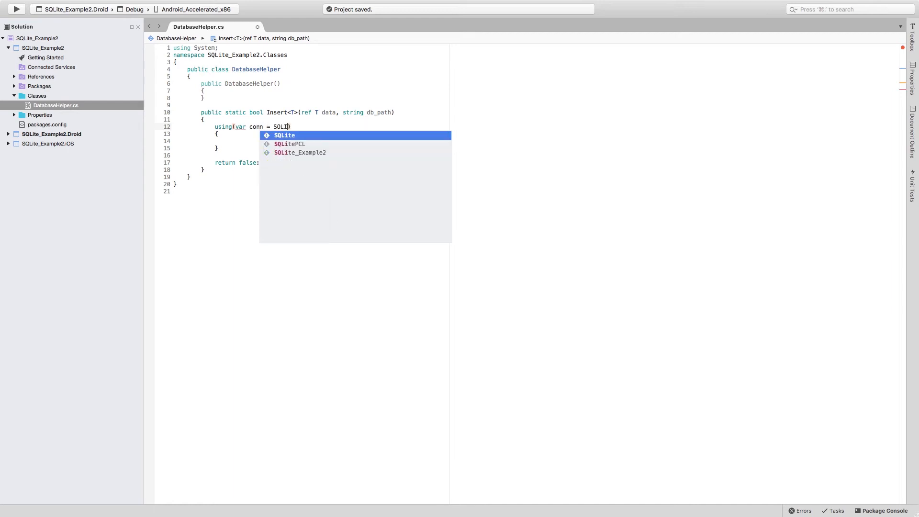
pyautogui.write('.sqli')
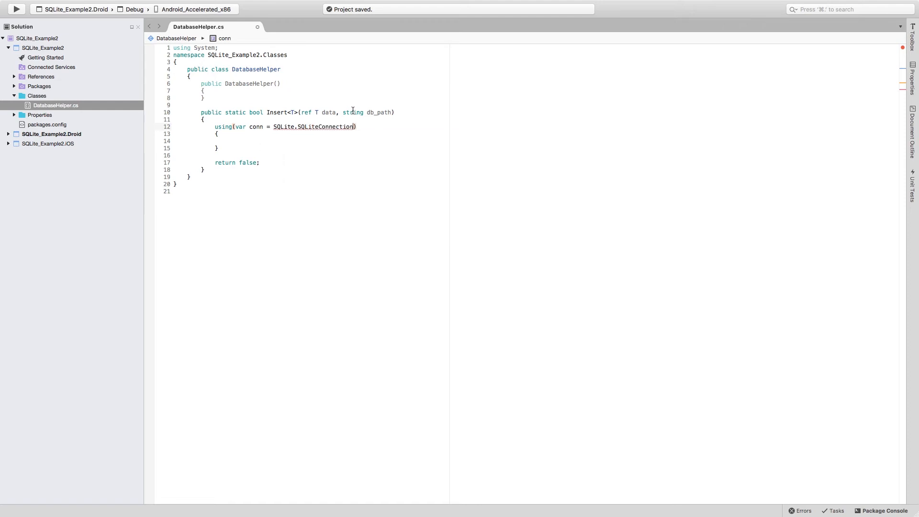
pyautogui.write('new')
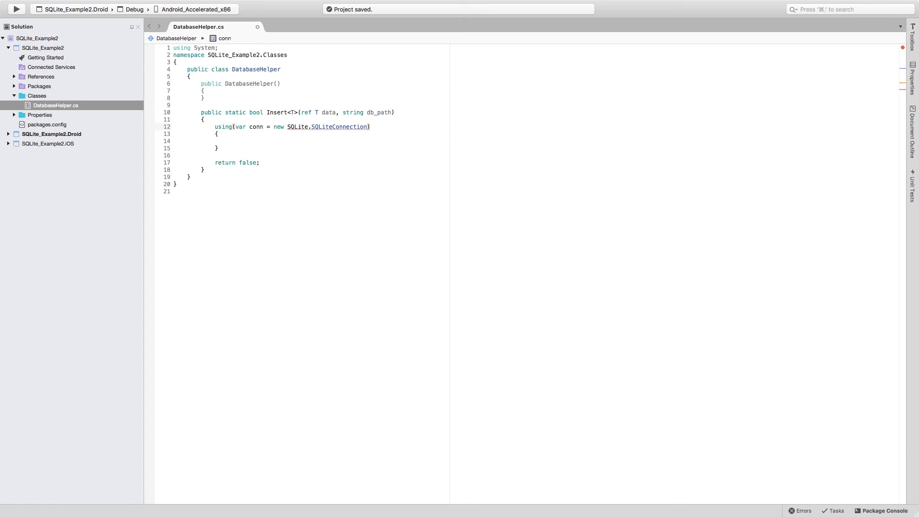
pyautogui.write('(')
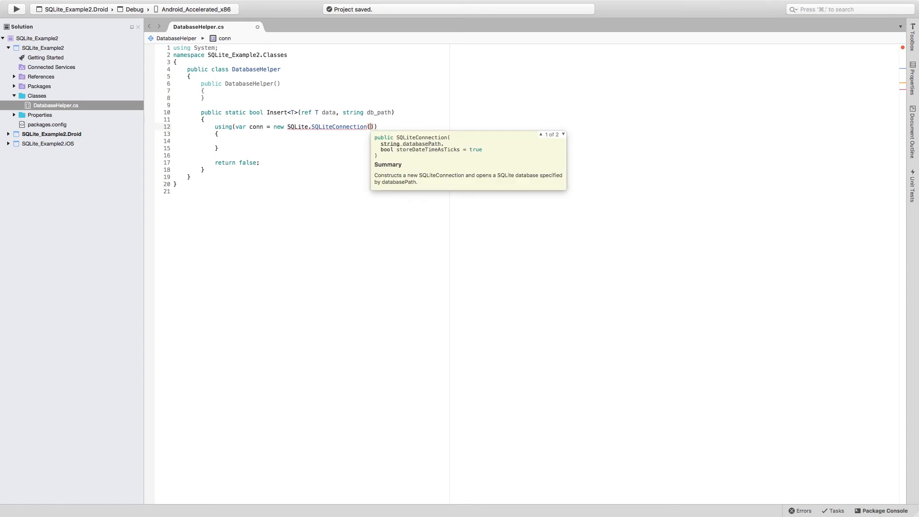
pyautogui.write('sb')
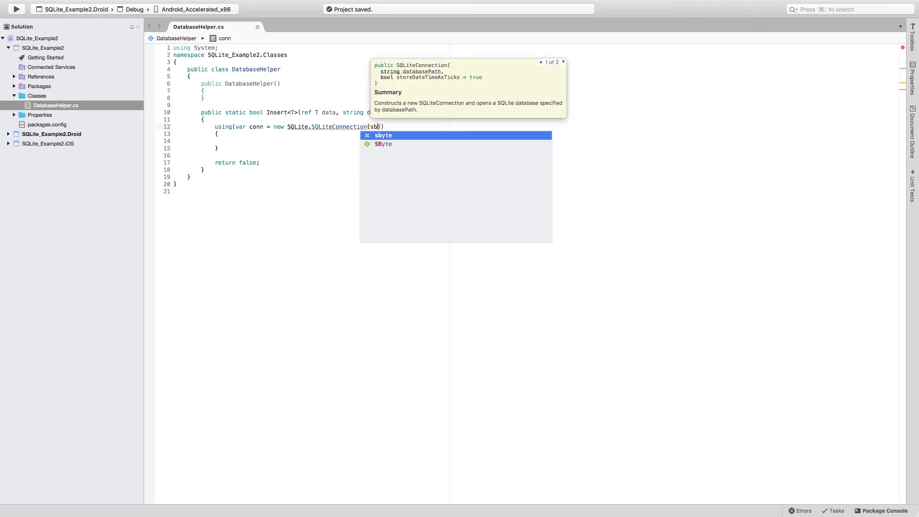
pyautogui.write('db_path')
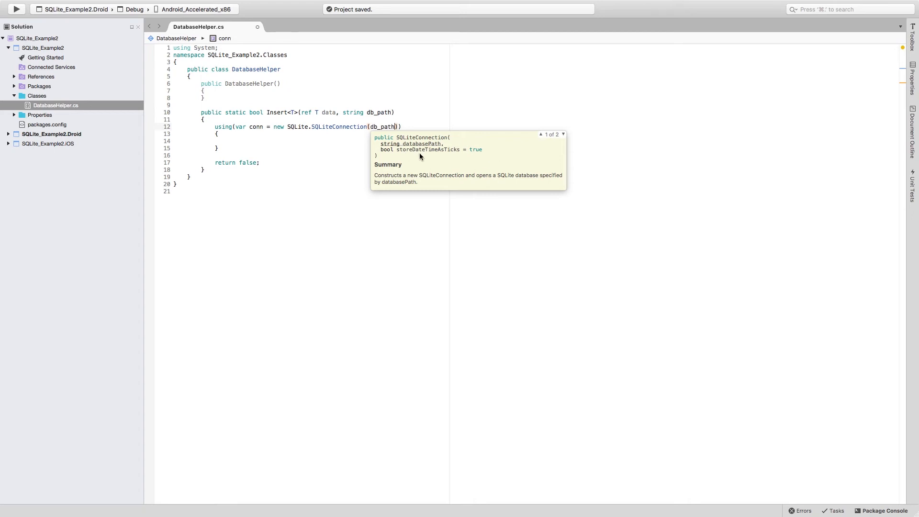
pyautogui.moveTo(494, 154)
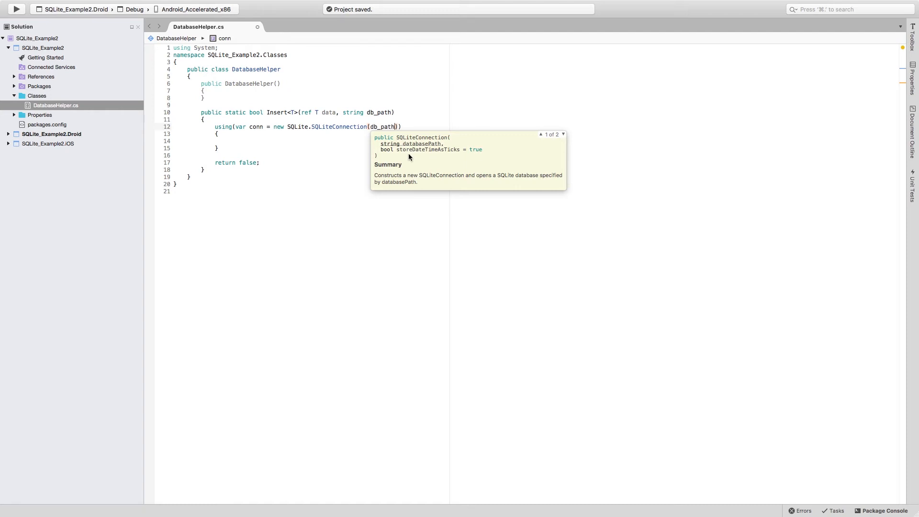
pyautogui.moveTo(421, 156)
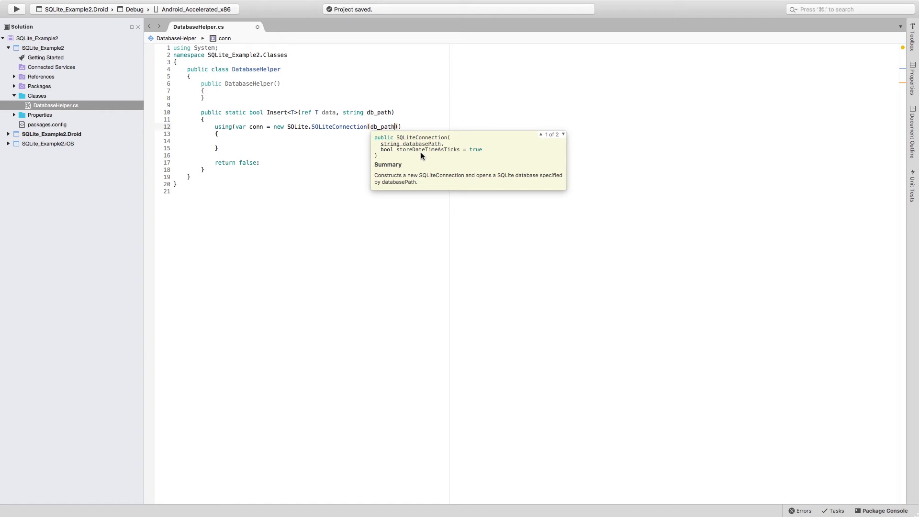
pyautogui.moveTo(467, 156)
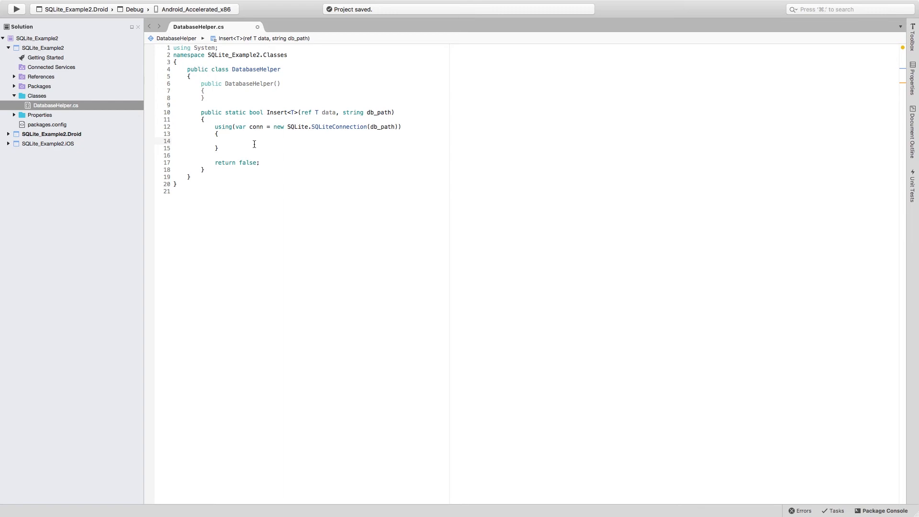
# Add conn.CreateTable<T>(); above a conn.Insert(data); call inside the using block.
pyautogui.write('conn.in')
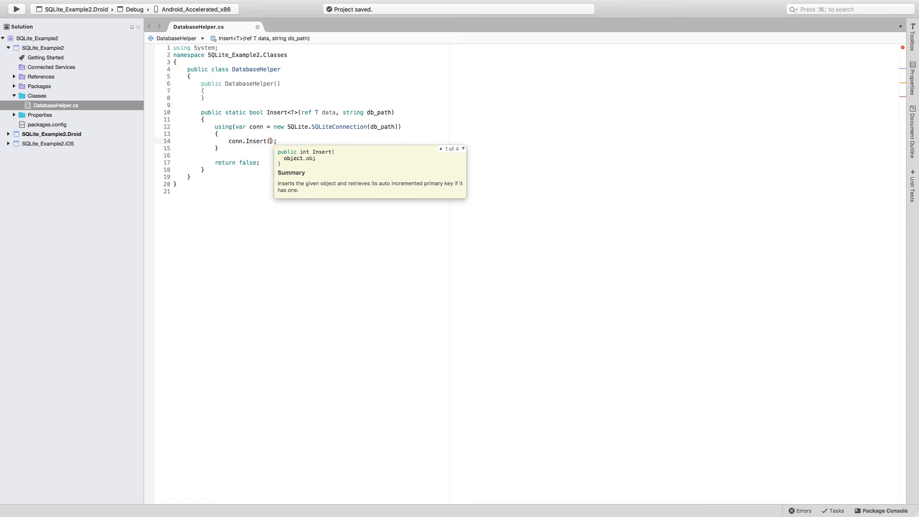
pyautogui.write('data')
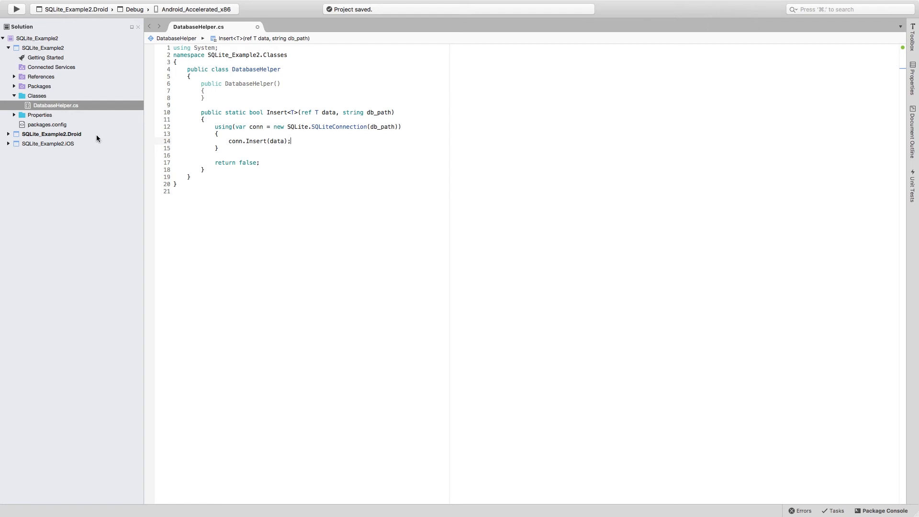
pyautogui.moveTo(240, 135)
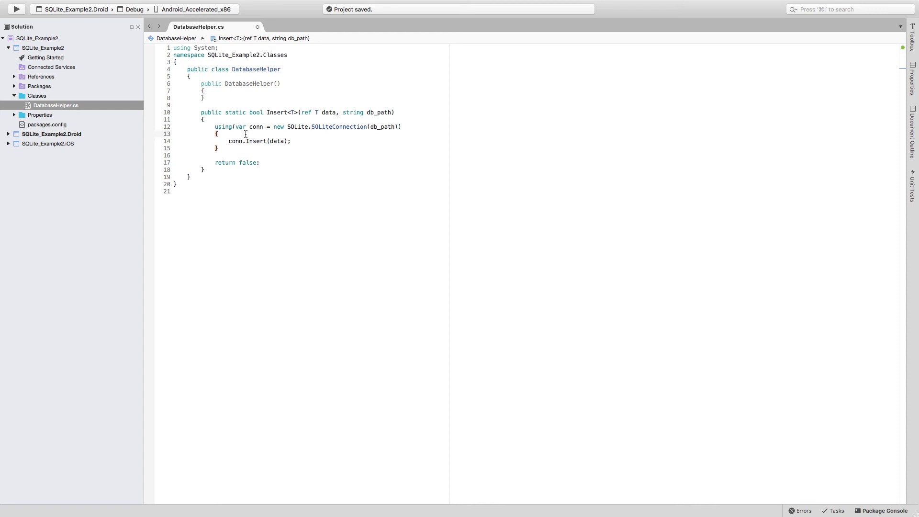
pyautogui.press('enter')
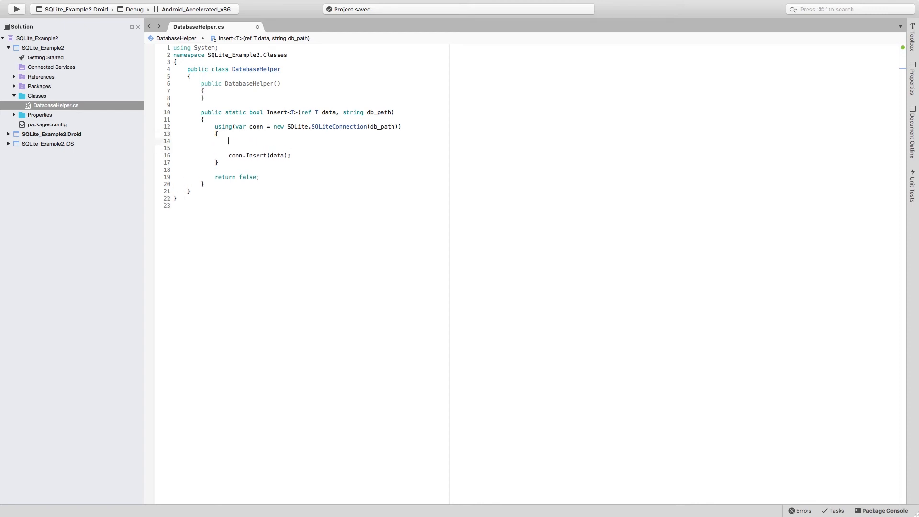
pyautogui.write('conn.c')
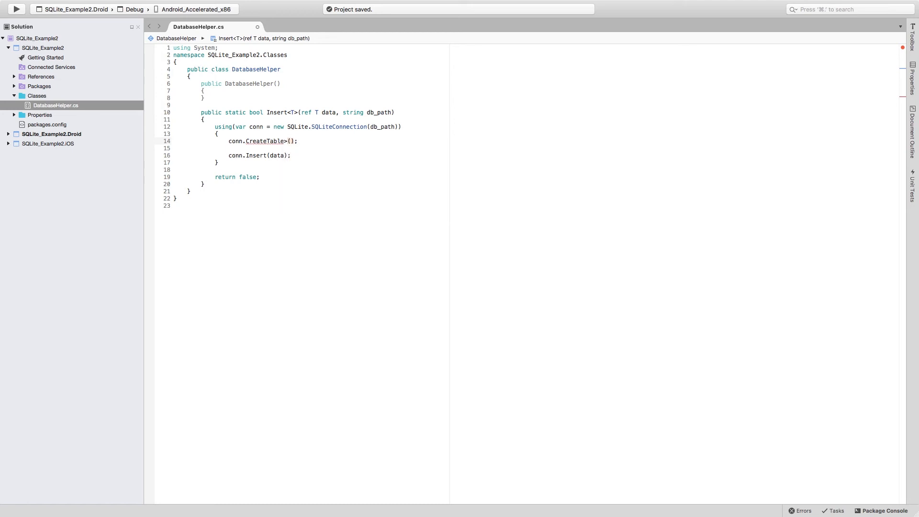
pyautogui.write('T')
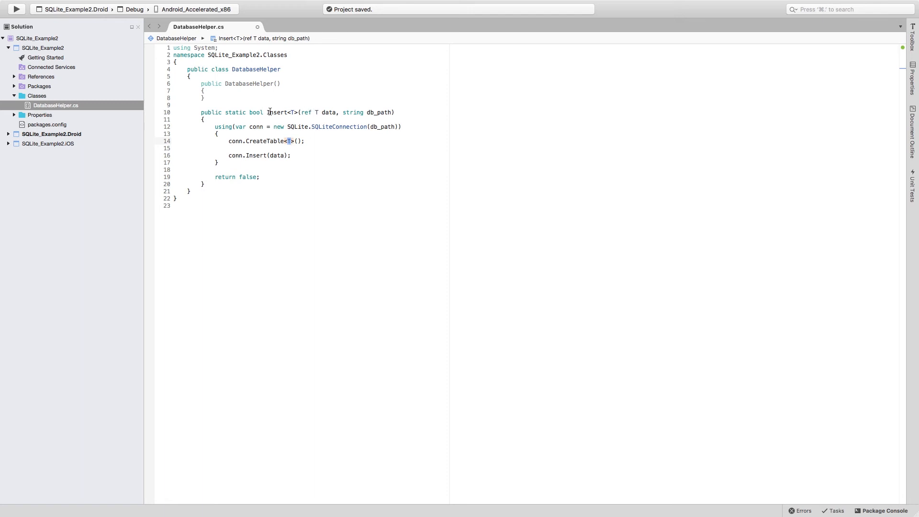
pyautogui.moveTo(267, 112); pyautogui.dragTo(339, 112)
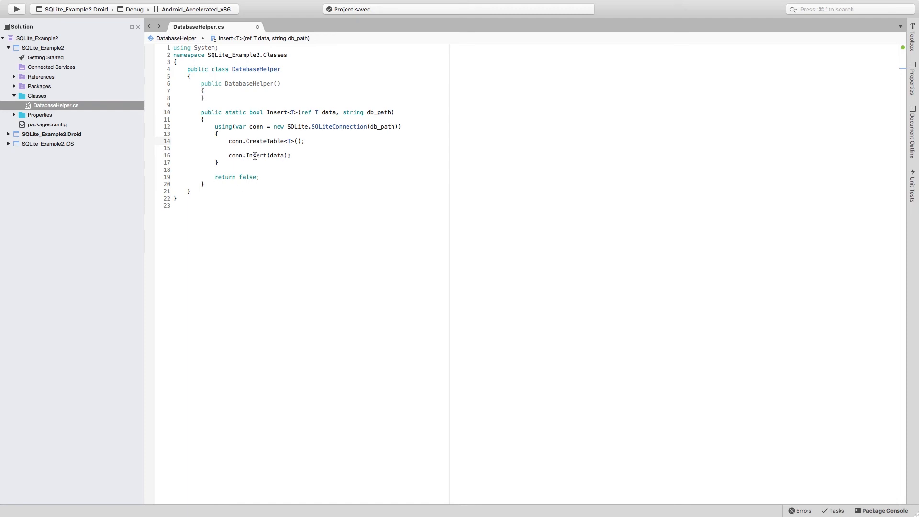
pyautogui.moveTo(253, 156)
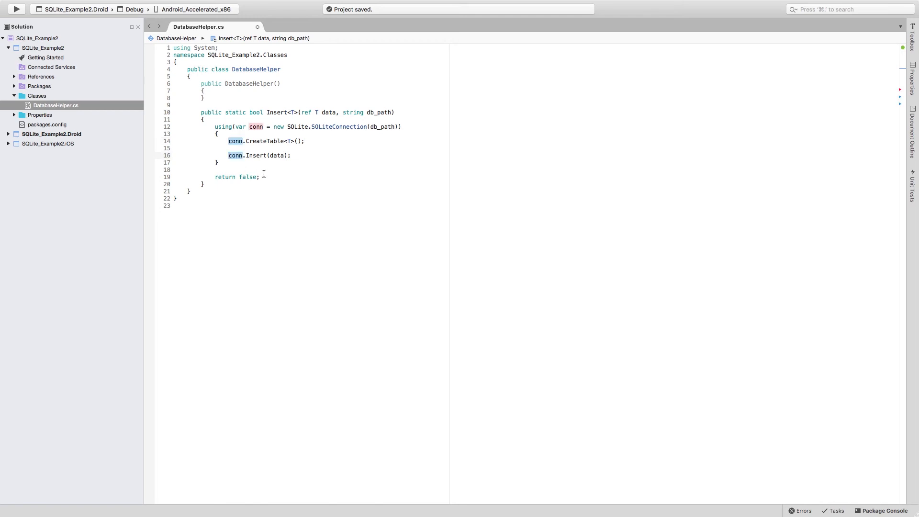
# Wrap the insert as if (conn.Insert(data) != 0) with return true; on the following line.
pyautogui.write('if()')
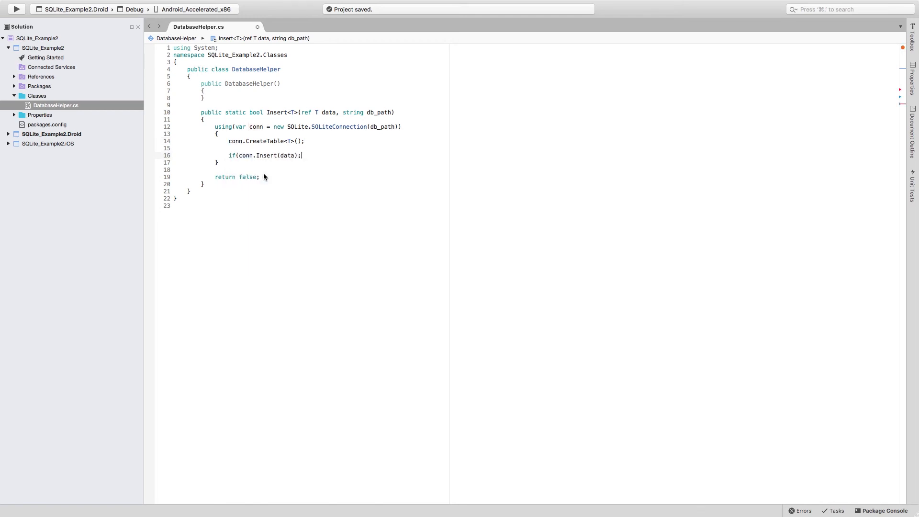
pyautogui.press('Backspace')
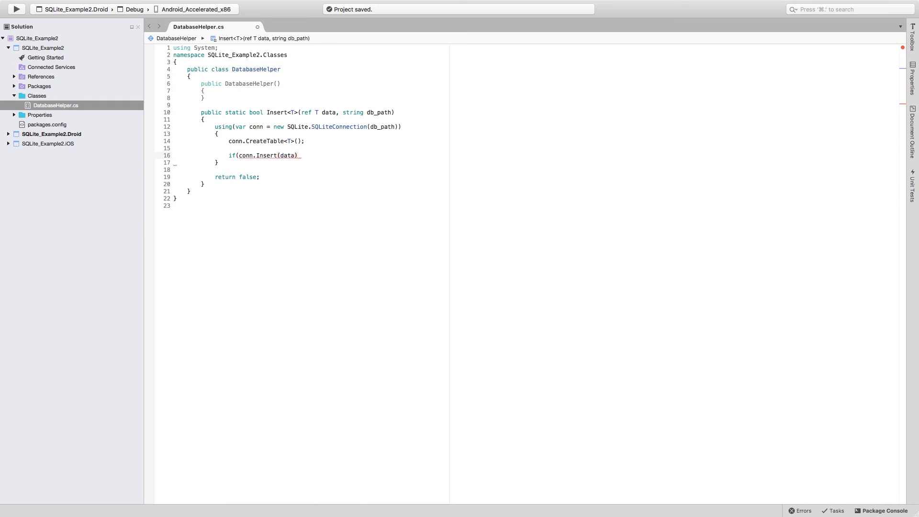
pyautogui.write('!= 0')
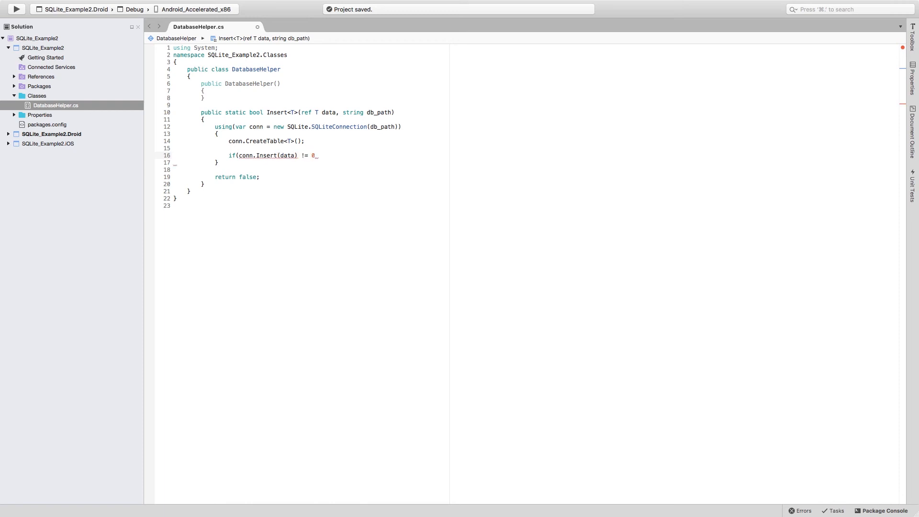
pyautogui.press('enter')
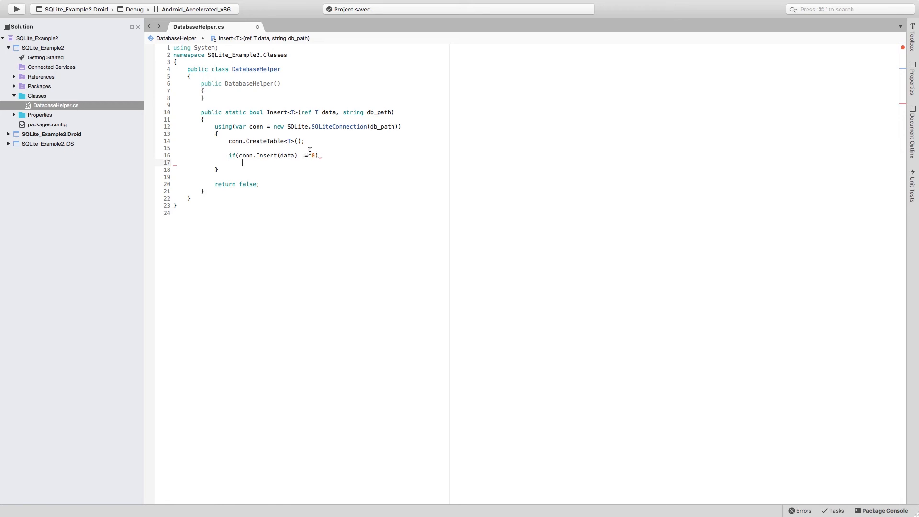
pyautogui.write('er')
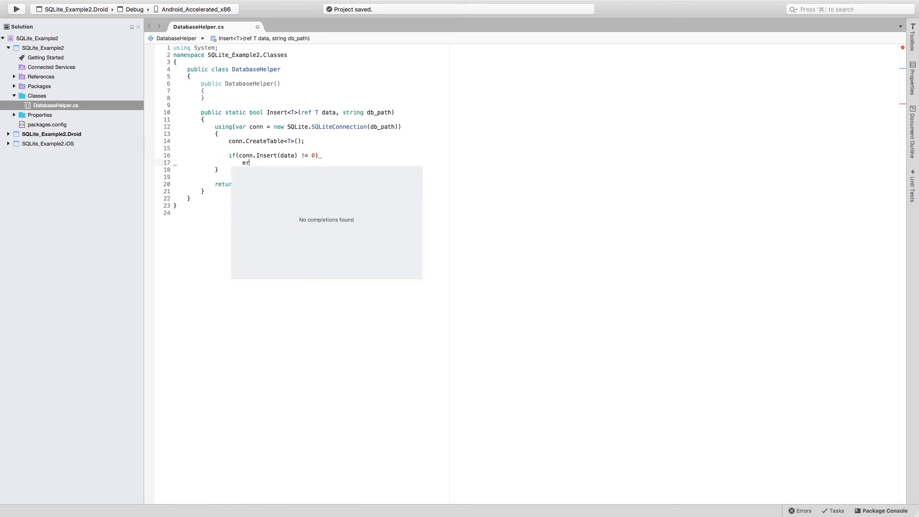
pyautogui.write('return true;')
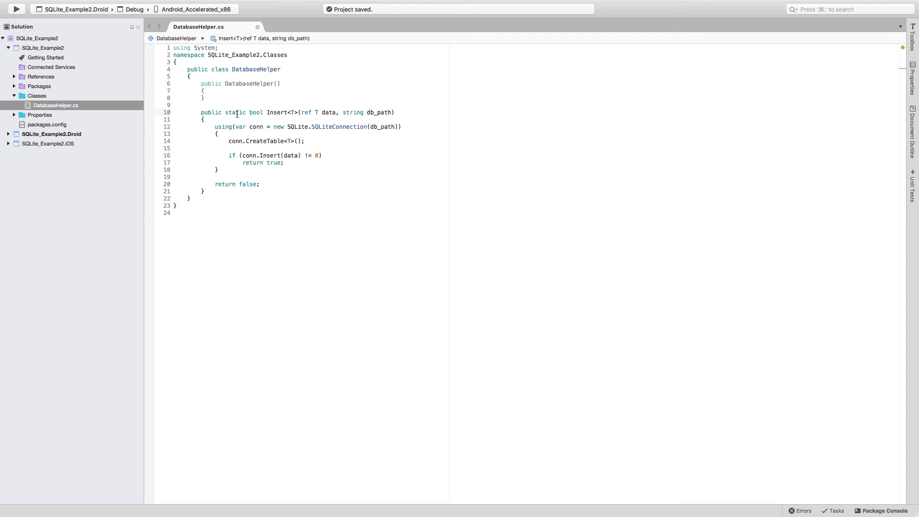
pyautogui.click(205, 192)
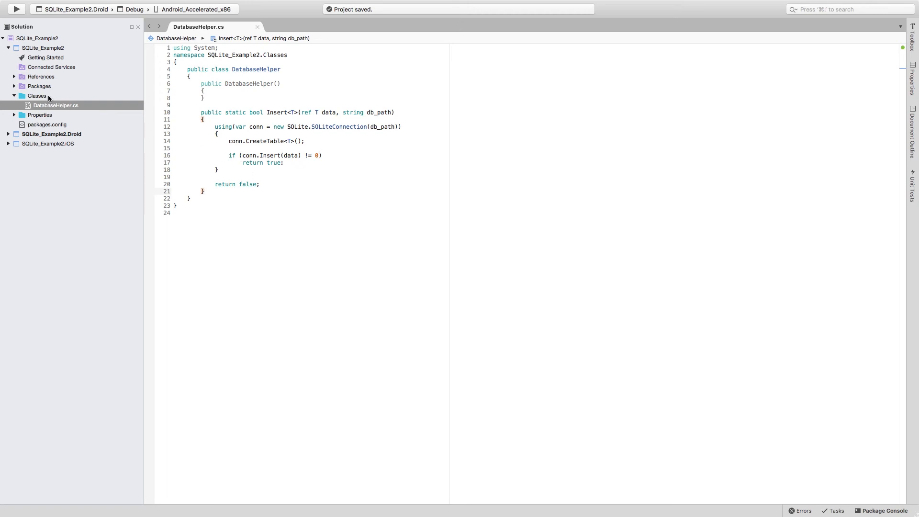
# Create a new empty class file Book.cs in the Classes folder.
pyautogui.rightClick(36, 96)
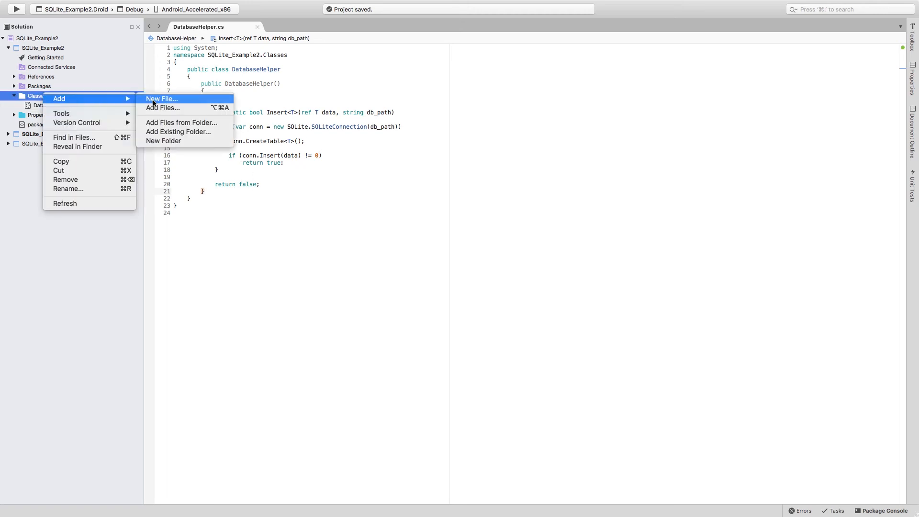
pyautogui.click(161, 98)
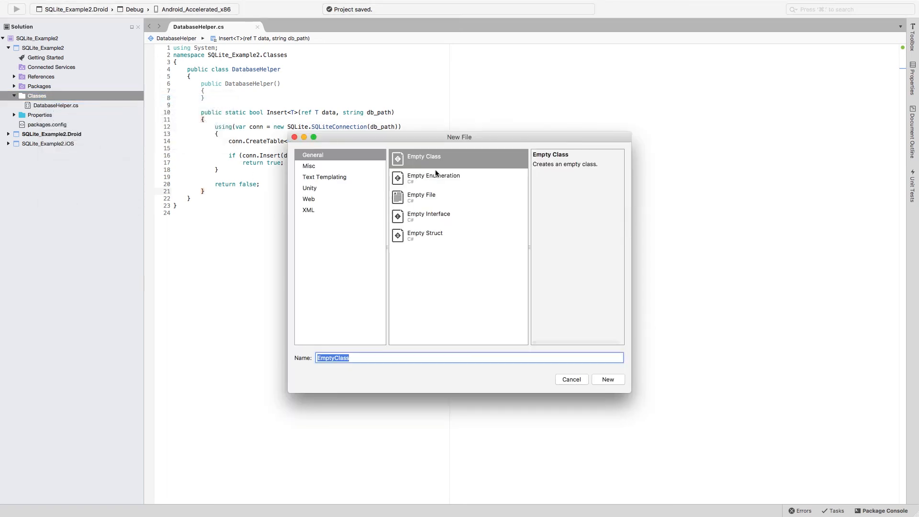
pyautogui.click(423, 156)
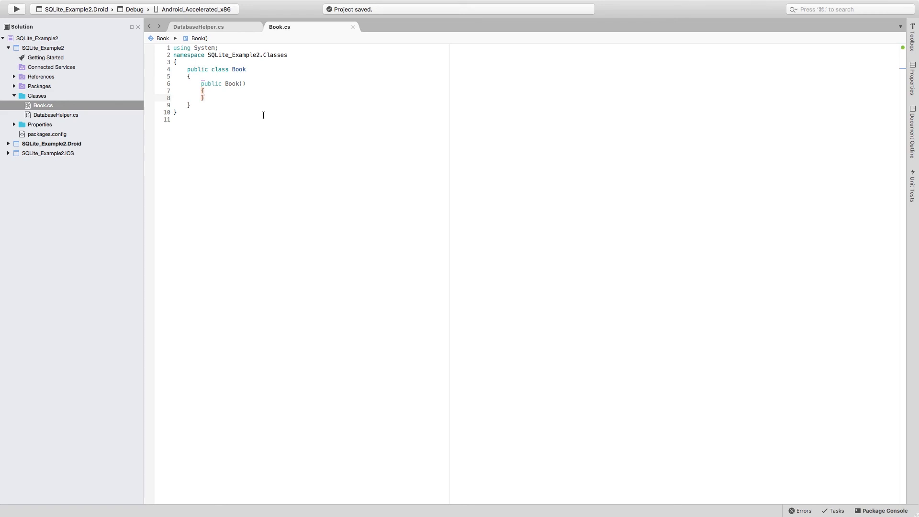
# Review the Insert<T> method in DatabaseHelper.cs, highlighting the data parameter's uses.
pyautogui.doubleClick(238, 69)
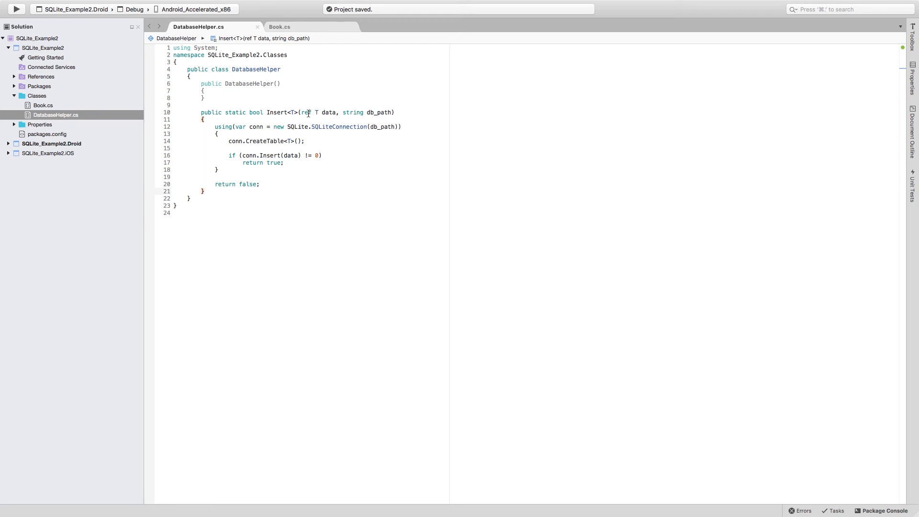
pyautogui.doubleClick(328, 113)
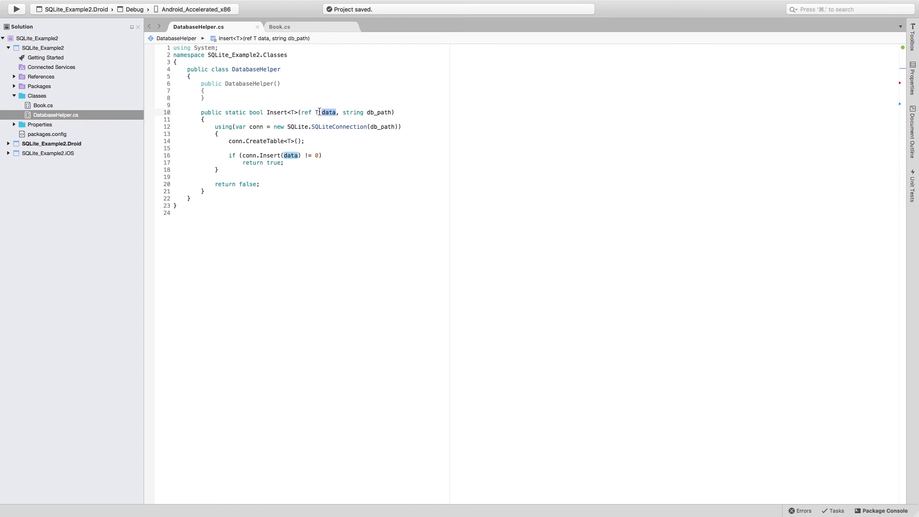
pyautogui.moveTo(253, 144)
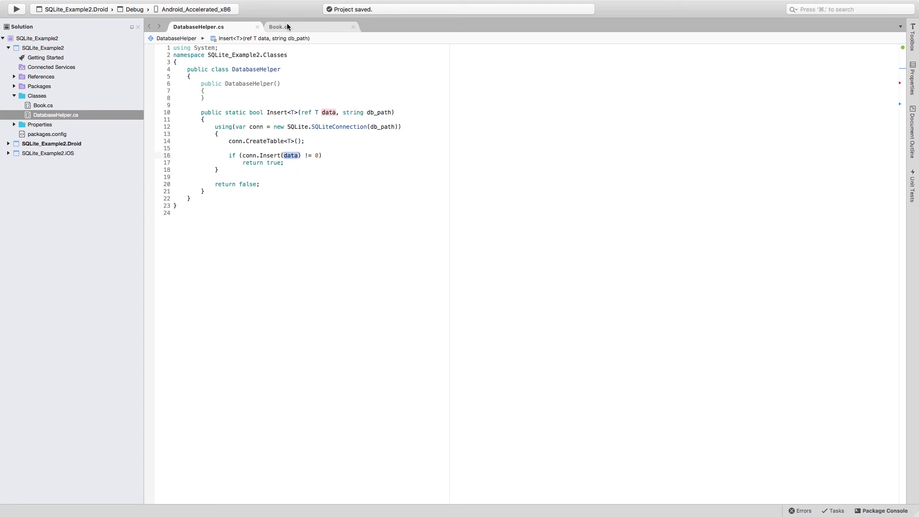
# In Book.cs add public int Id and string Name properties with the prop snippet.
pyautogui.click(279, 27)
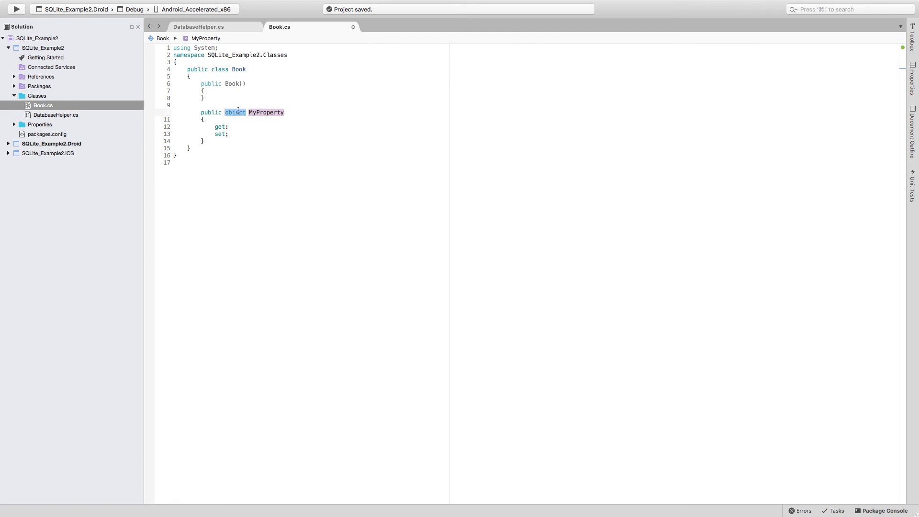
pyautogui.write('s')
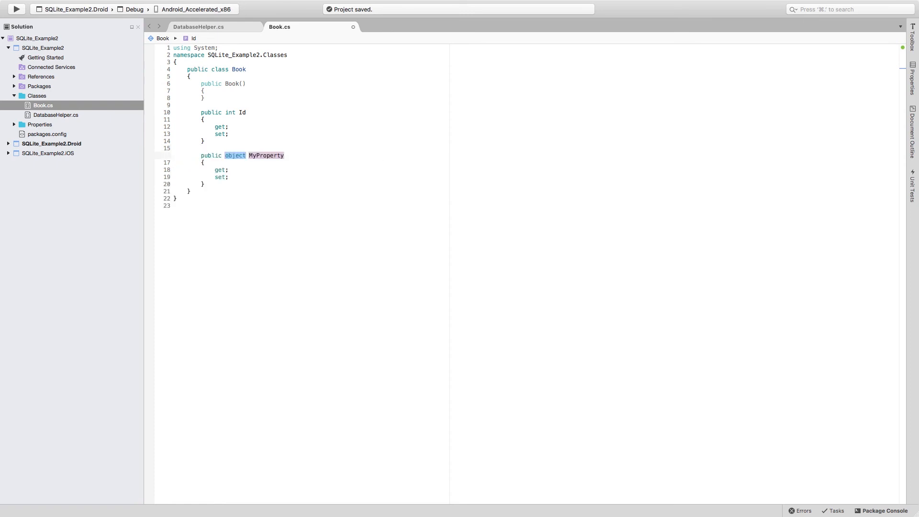
pyautogui.write('string Na')
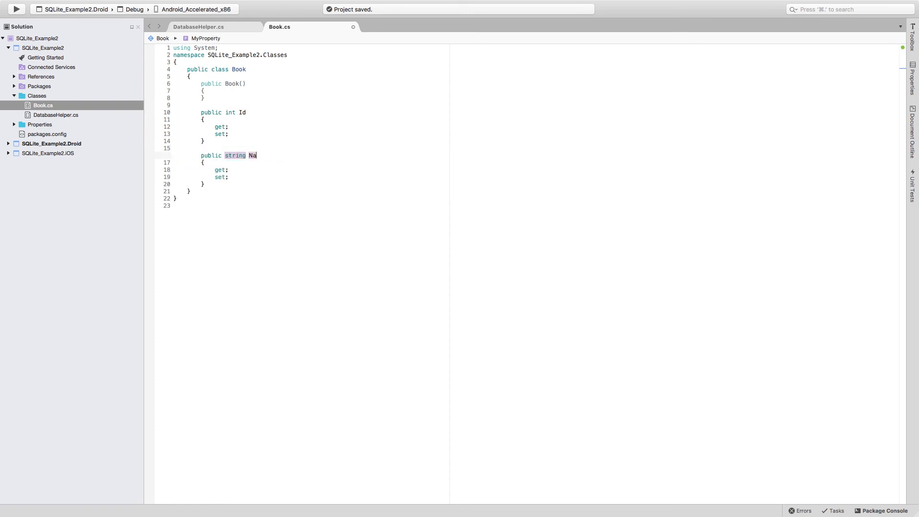
pyautogui.write('me')
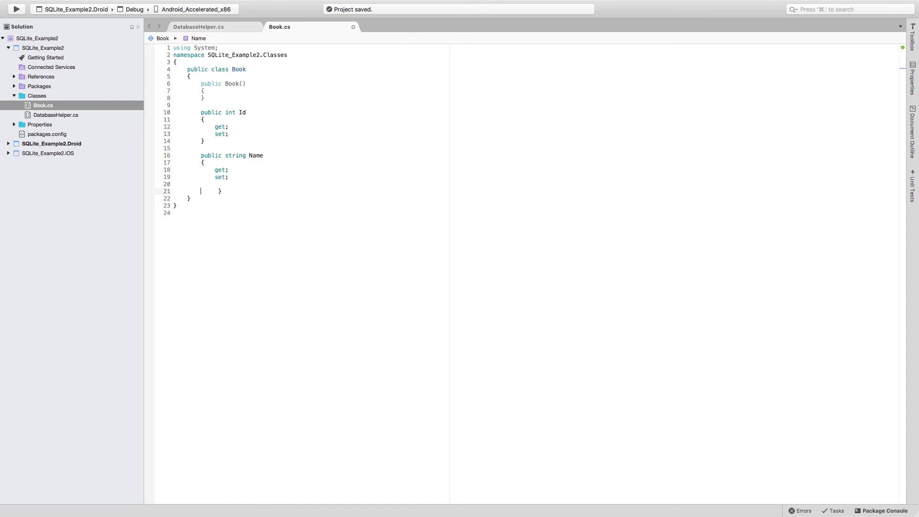
pyautogui.press('Backspace')
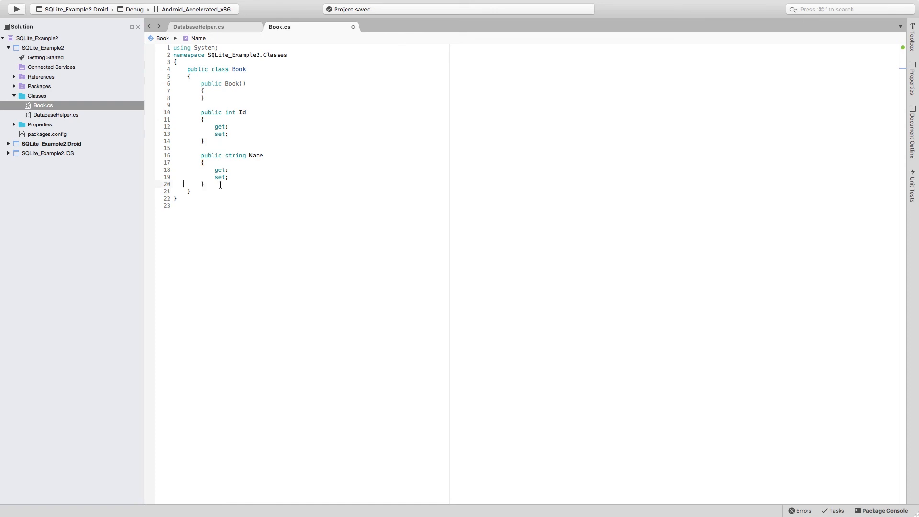
# Add a public string Author property and start an attribute bracket above Id.
pyautogui.write('prop')
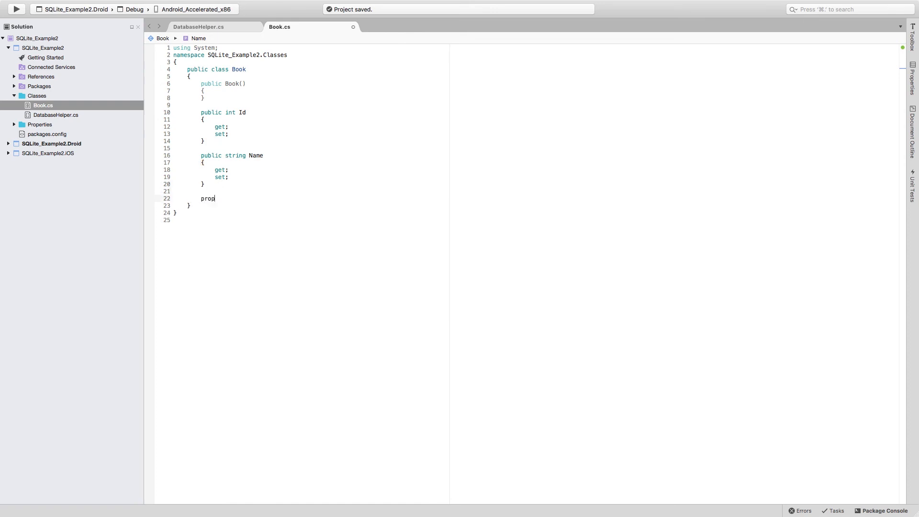
pyautogui.press('tab')
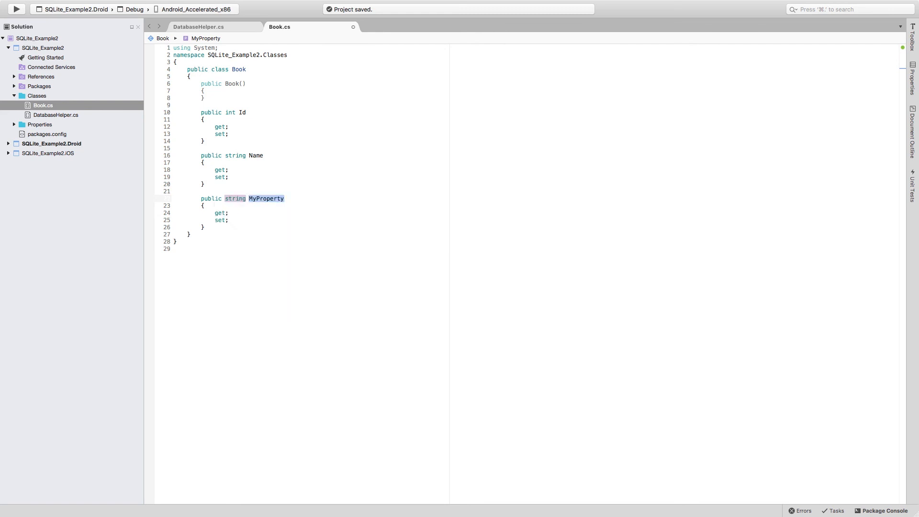
pyautogui.write('Author')
pyautogui.write('[')
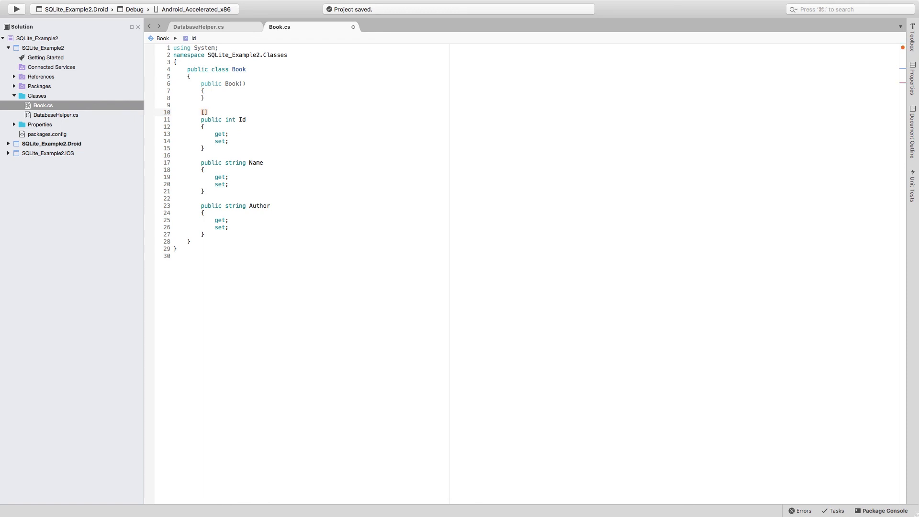
# Mark Id with [PrimaryKey, AutoIncrement] and add the using SQLite directive via the quick fix.
pyautogui.write('Prima')
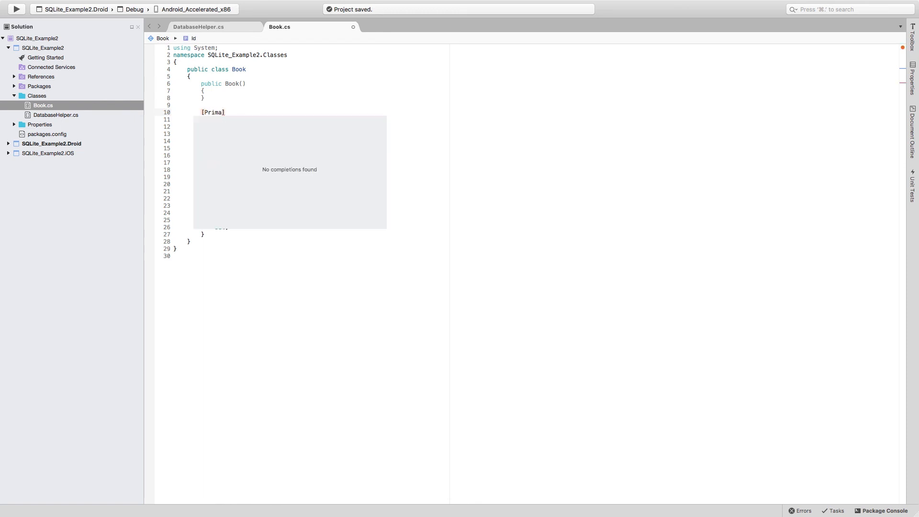
pyautogui.write('ryKey')
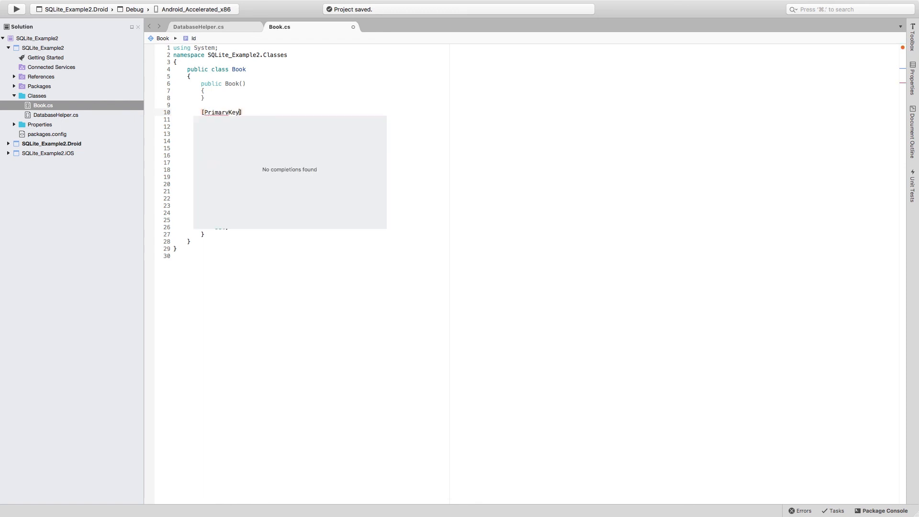
pyautogui.doubleClick(222, 112)
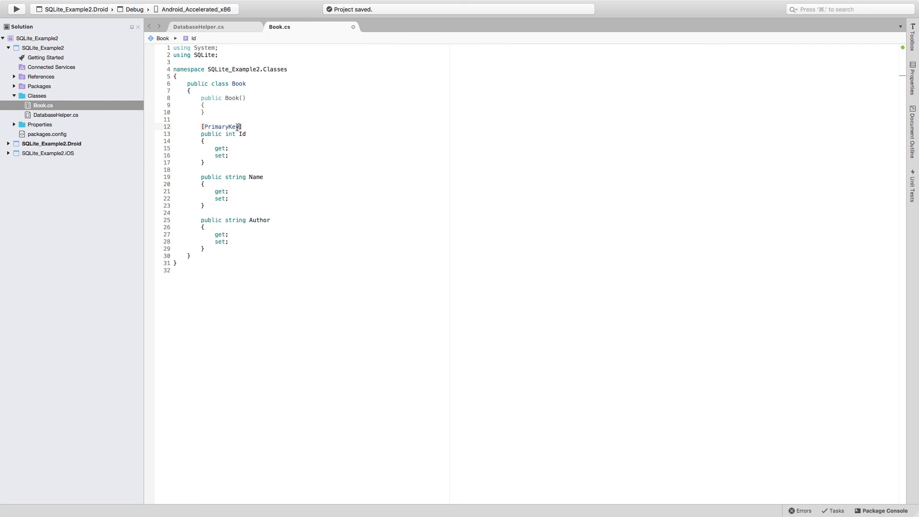
pyautogui.write(',')
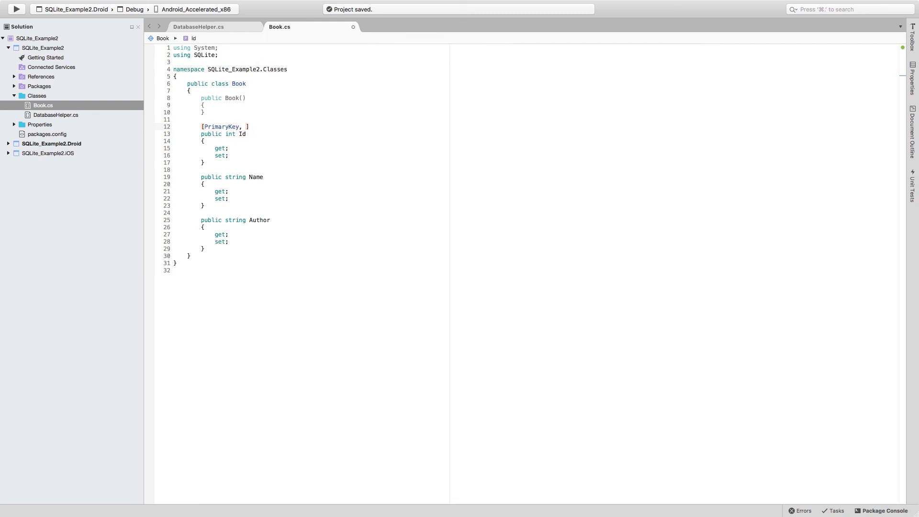
pyautogui.write('Aut')
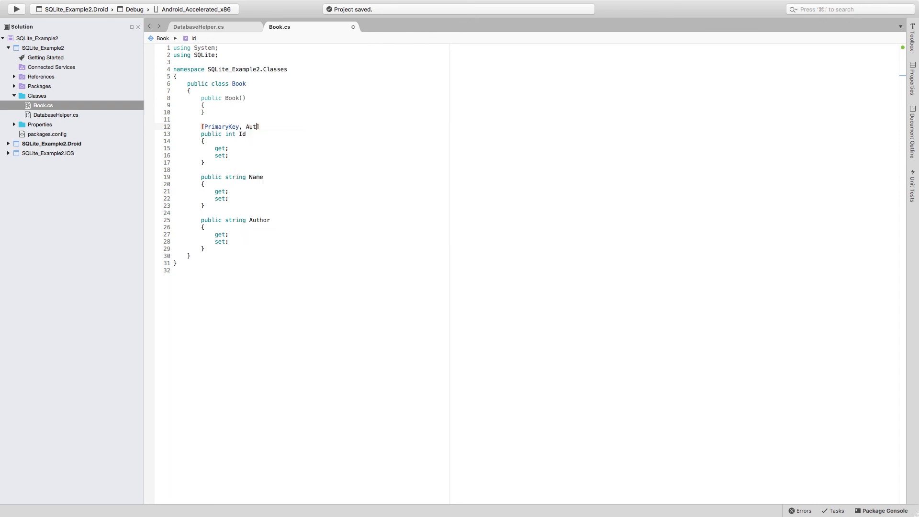
pyautogui.write('oIncrement]')
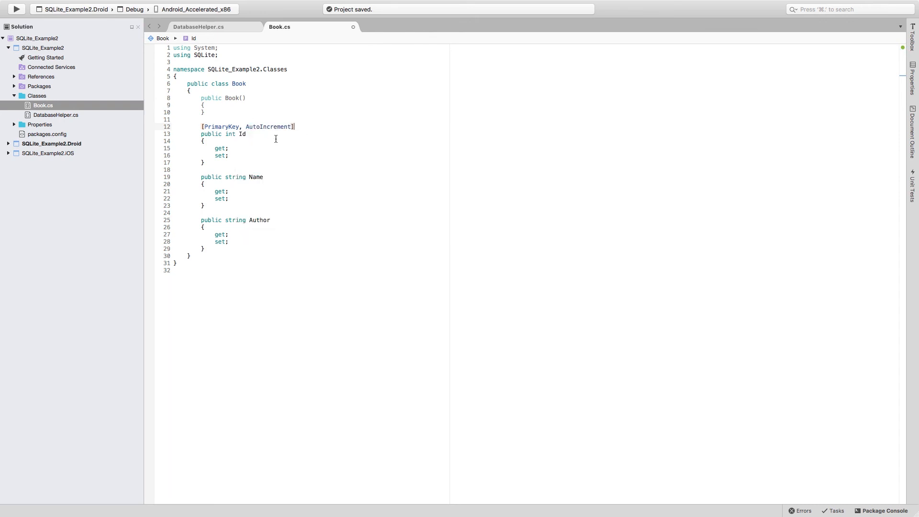
pyautogui.doubleClick(241, 134)
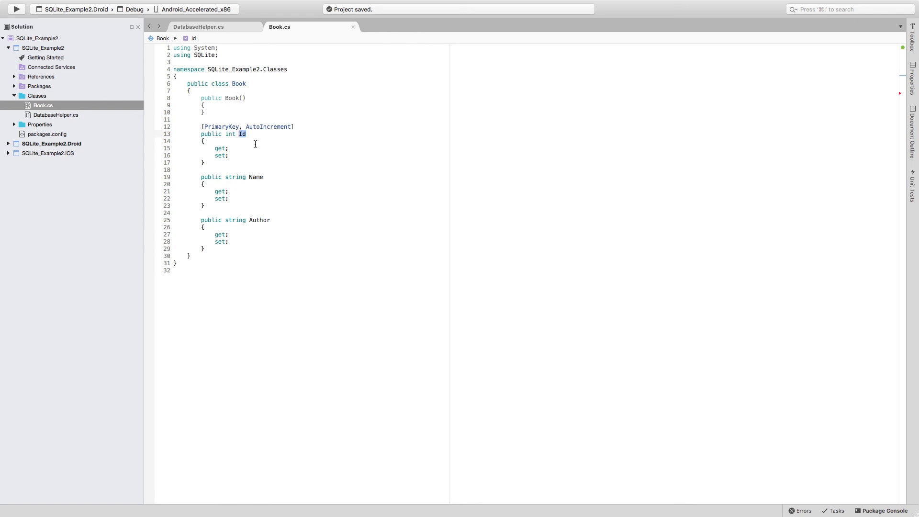
pyautogui.doubleClick(221, 127)
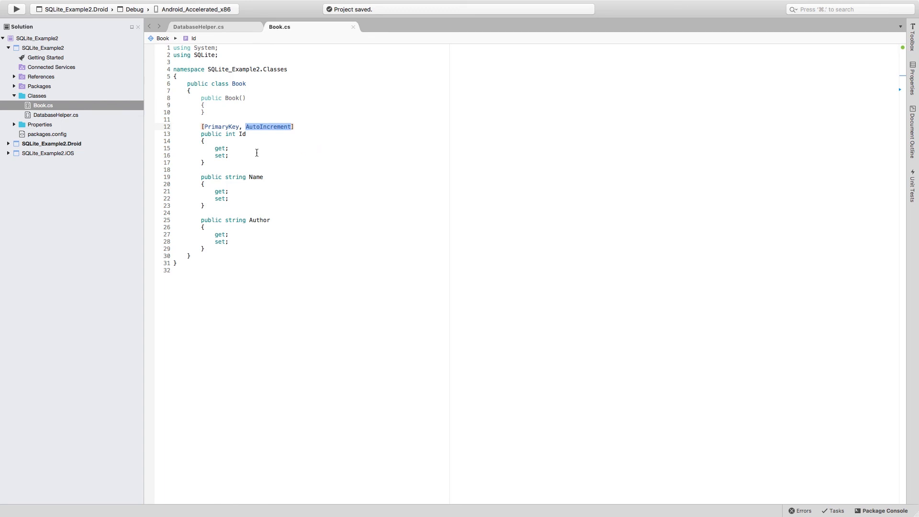
pyautogui.moveTo(237, 158)
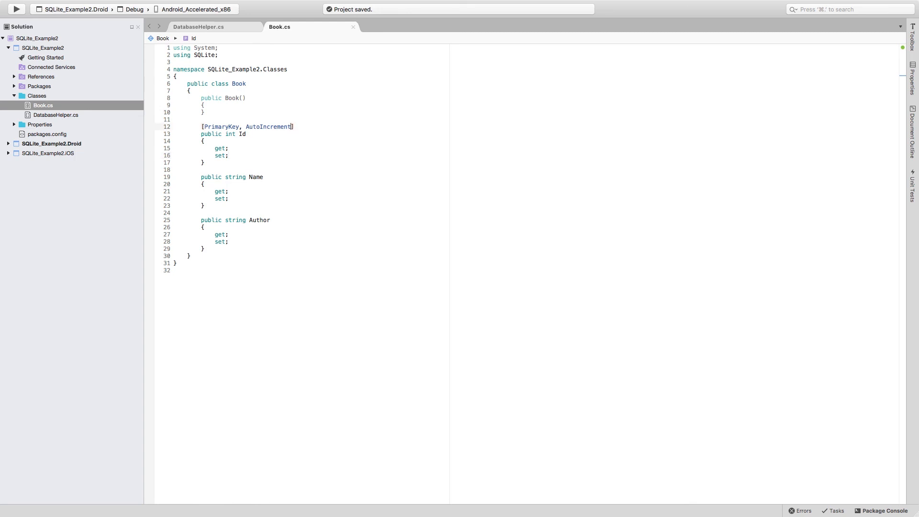
# Review the Id, Name and Author properties, then close Book.cs and DatabaseHelper.cs.
pyautogui.write(', a')
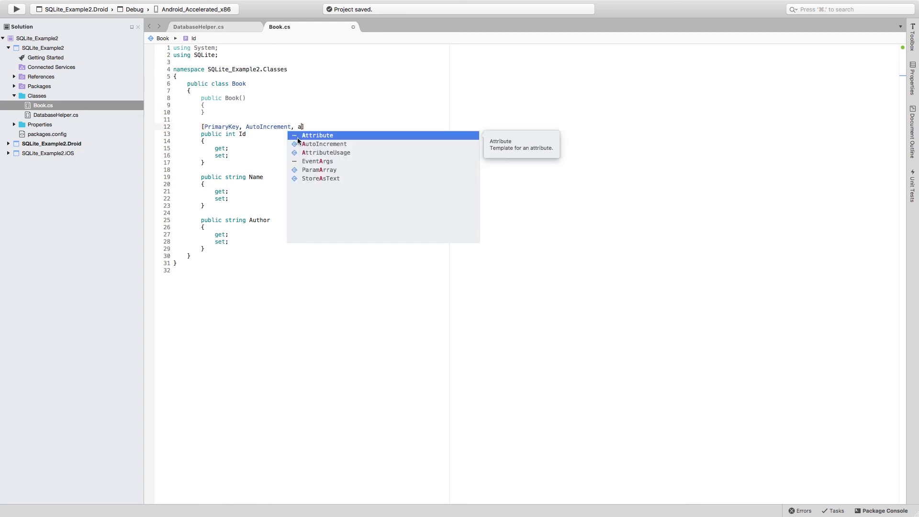
pyautogui.press('Down')
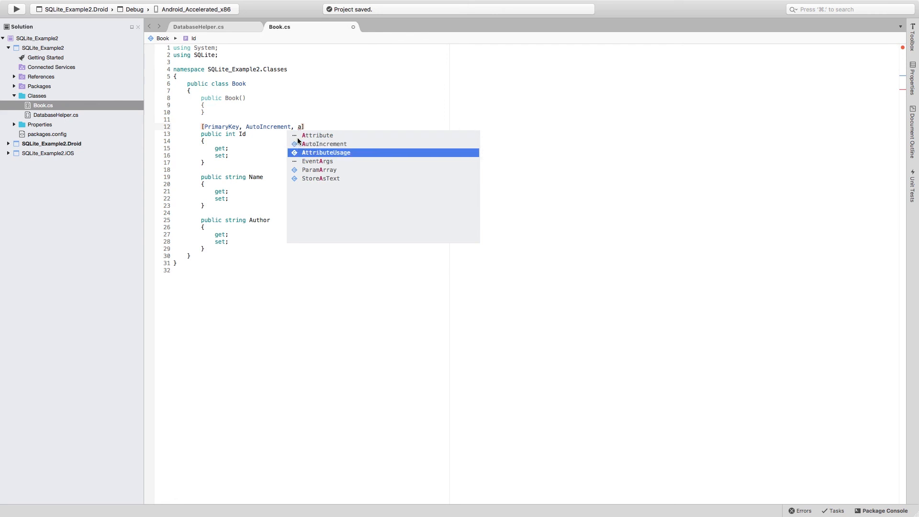
pyautogui.write('if')
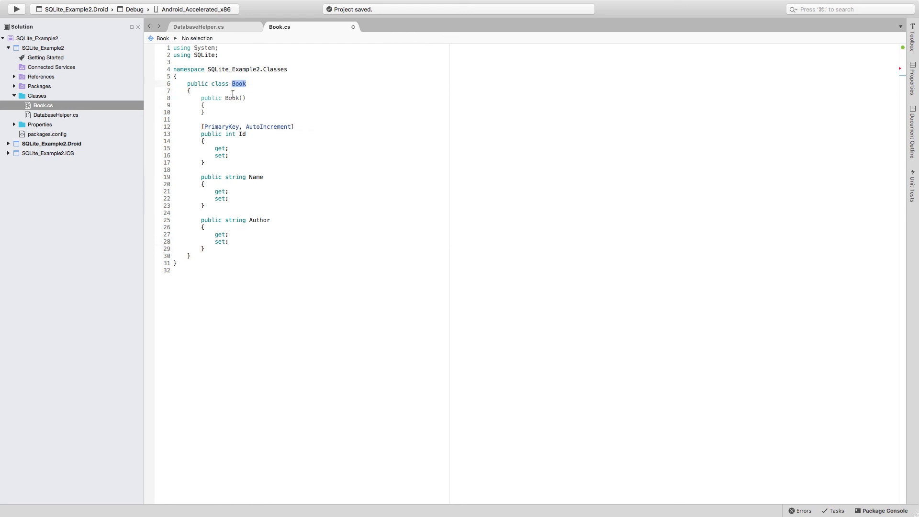
pyautogui.moveTo(239, 214)
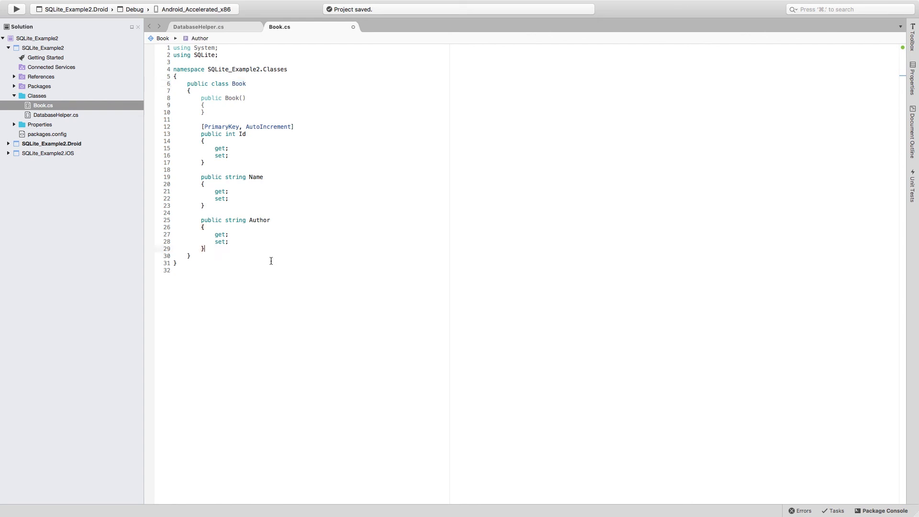
pyautogui.moveTo(272, 181)
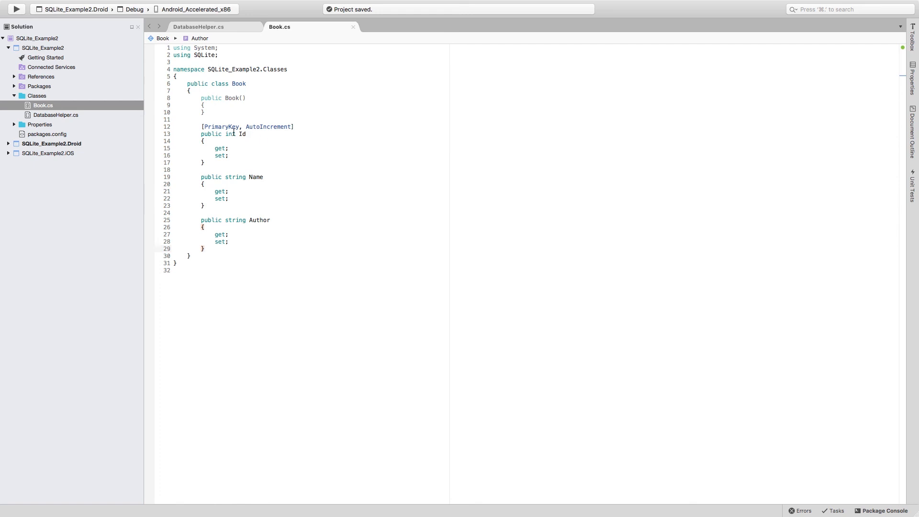
pyautogui.moveTo(201, 127); pyautogui.dragTo(207, 248)
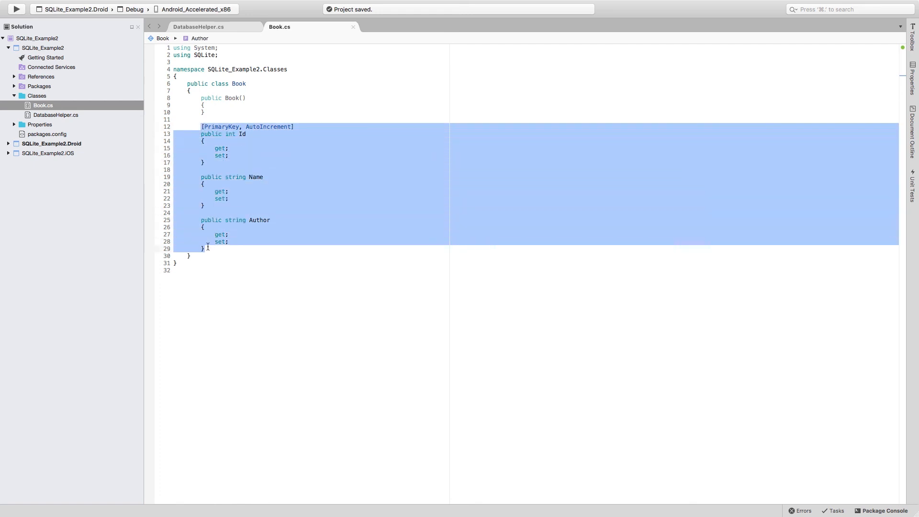
pyautogui.moveTo(351, 21)
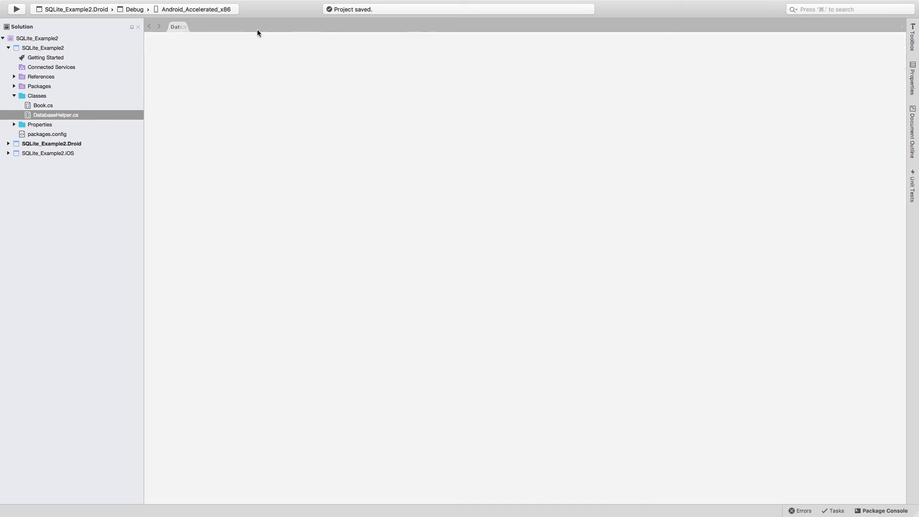
pyautogui.click(178, 27)
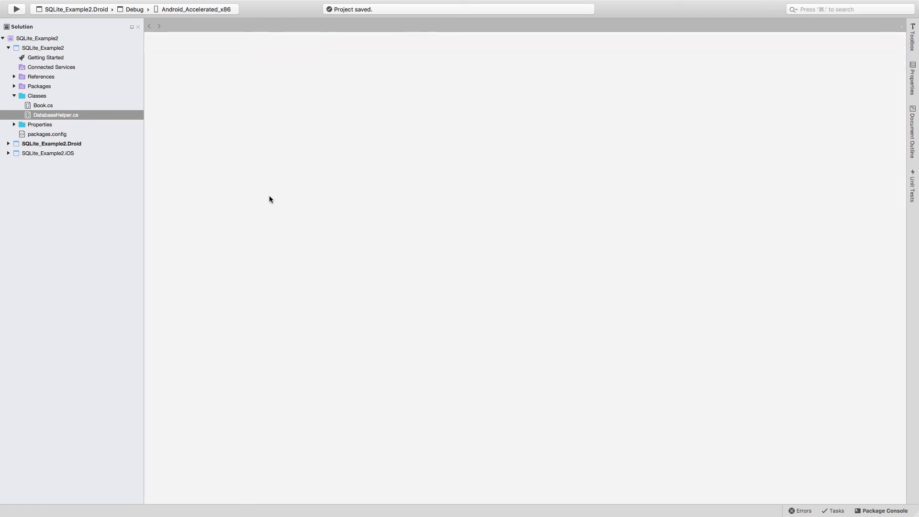